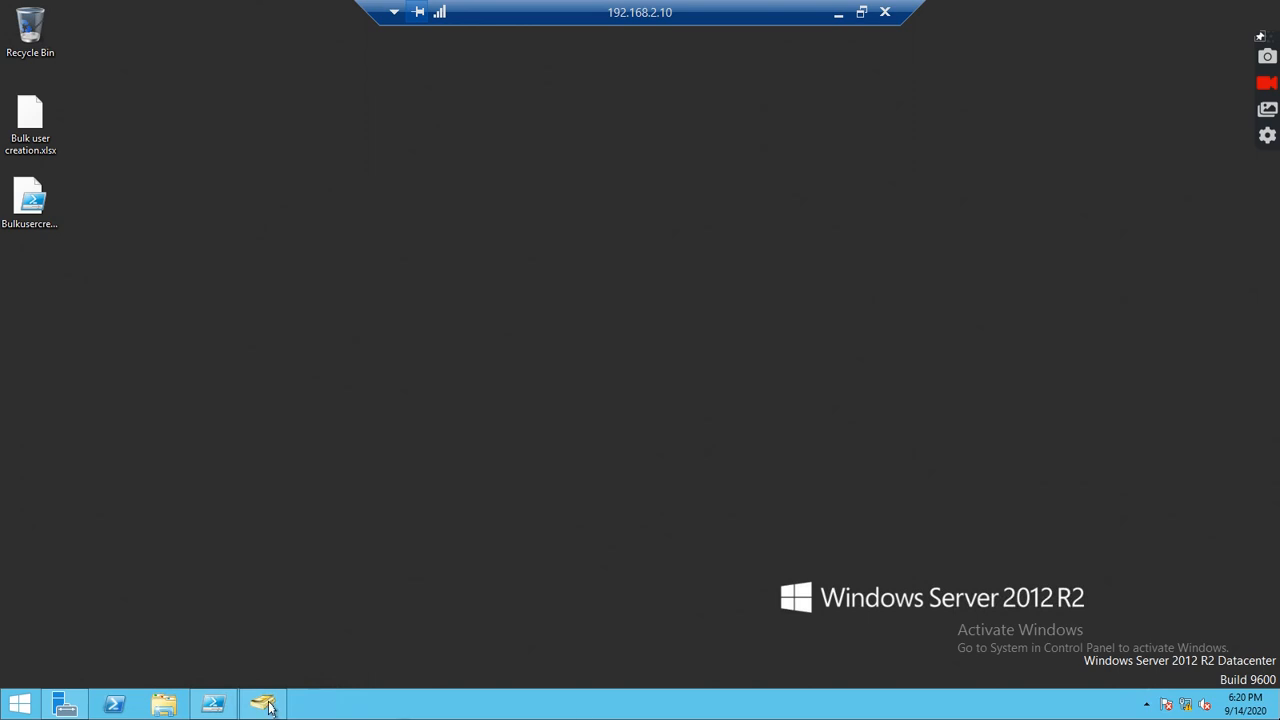
- Browse mydomain.in's MyDomain Users, Servers and Admins units, ending on MyDomain Users with DHCPADMIN
left_click(262, 704)
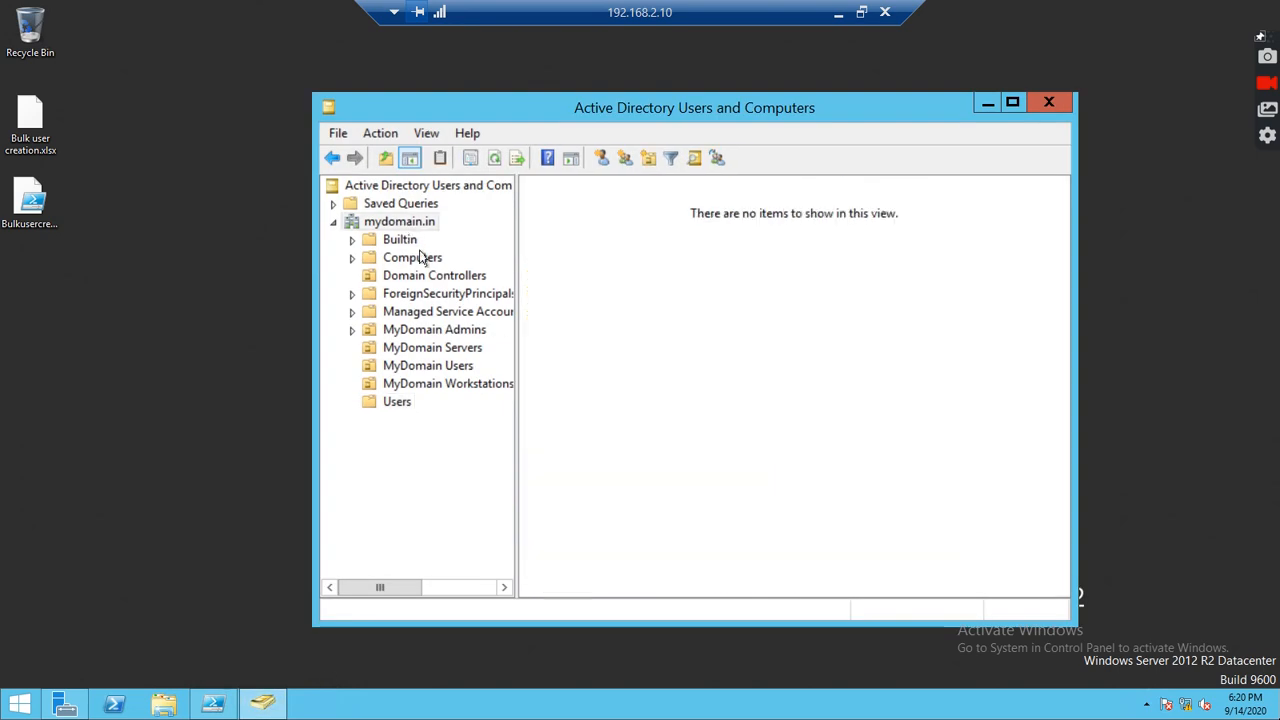
left_click(400, 221)
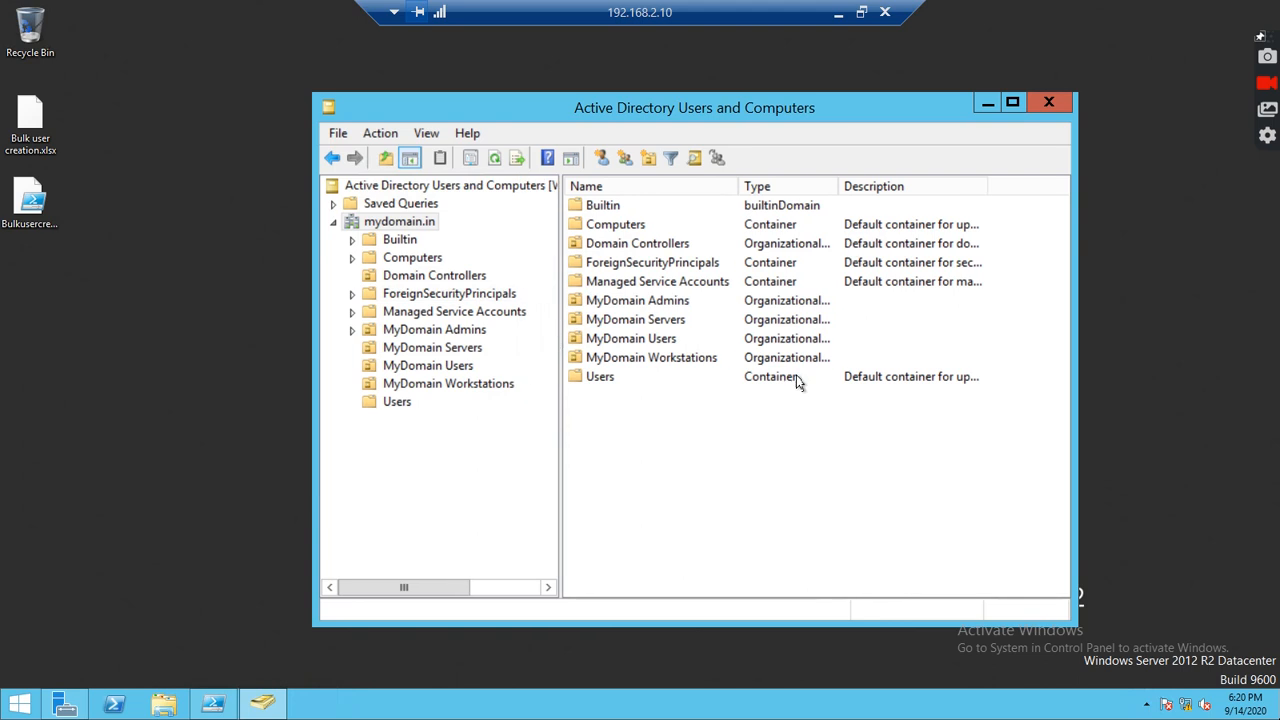
left_click(428, 365)
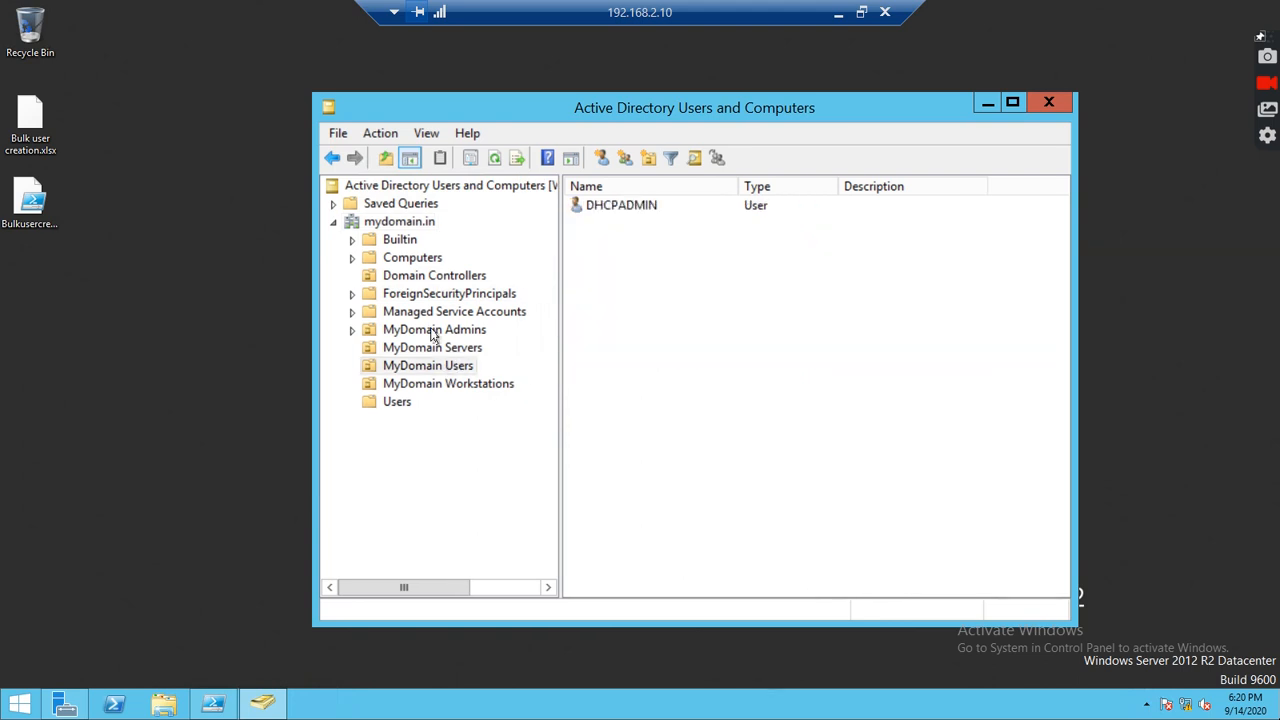
mouse_move(400, 385)
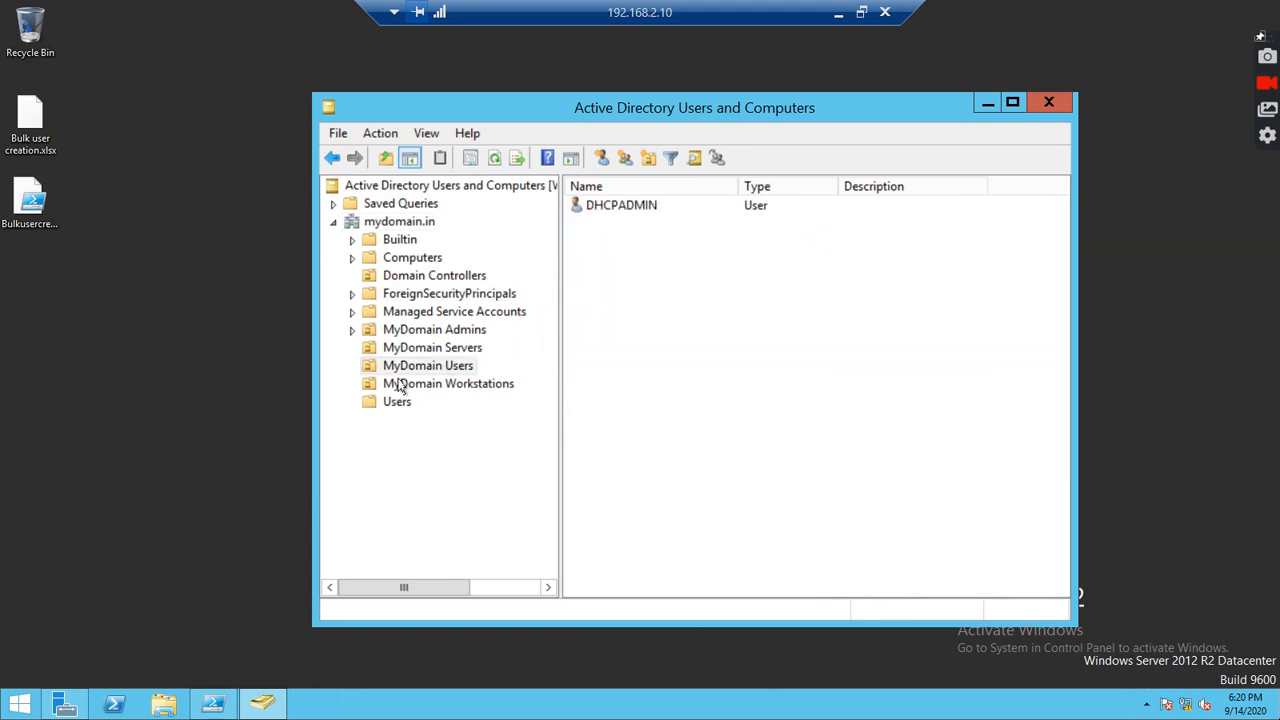
left_click(620, 205)
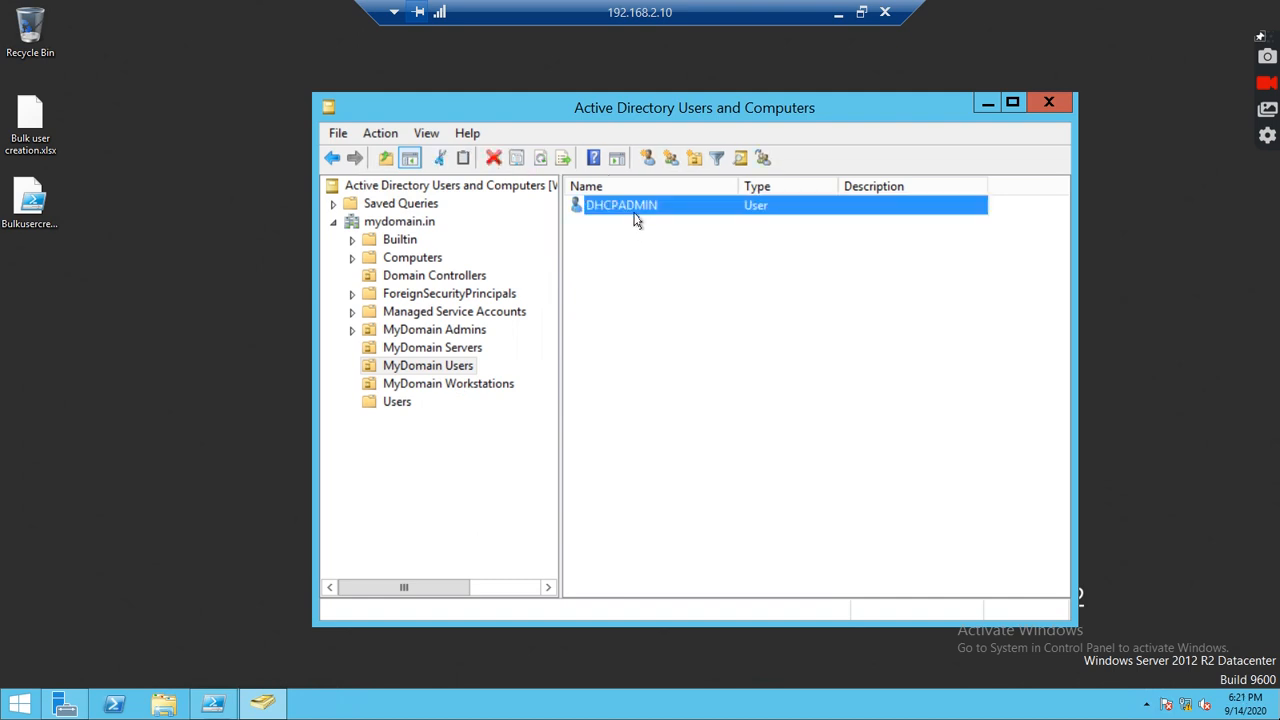
left_click(432, 347)
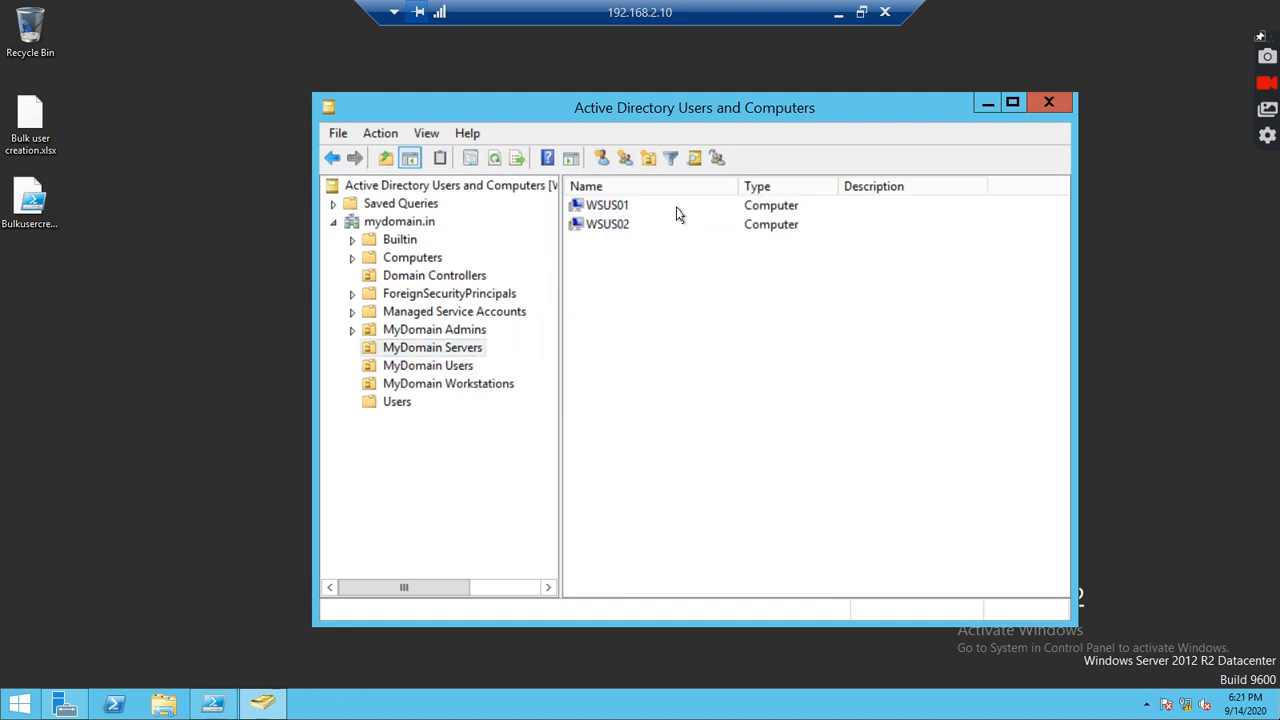
left_click(434, 329)
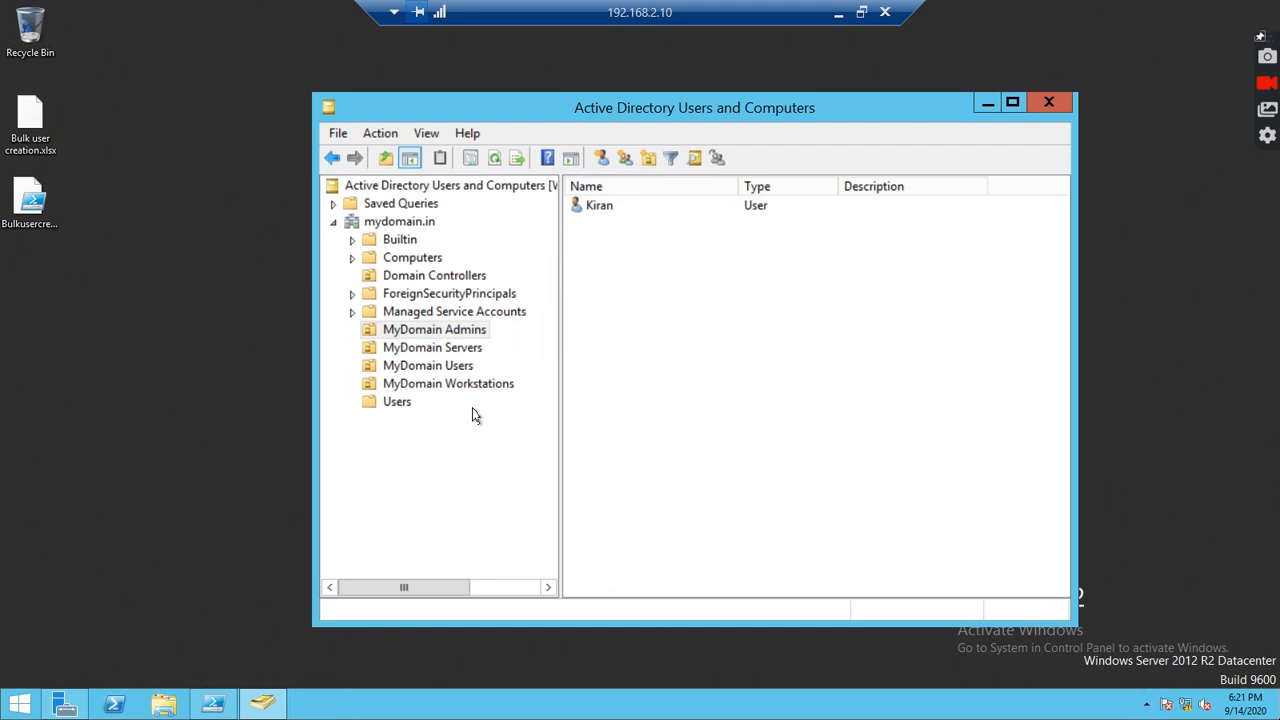
left_click(428, 365)
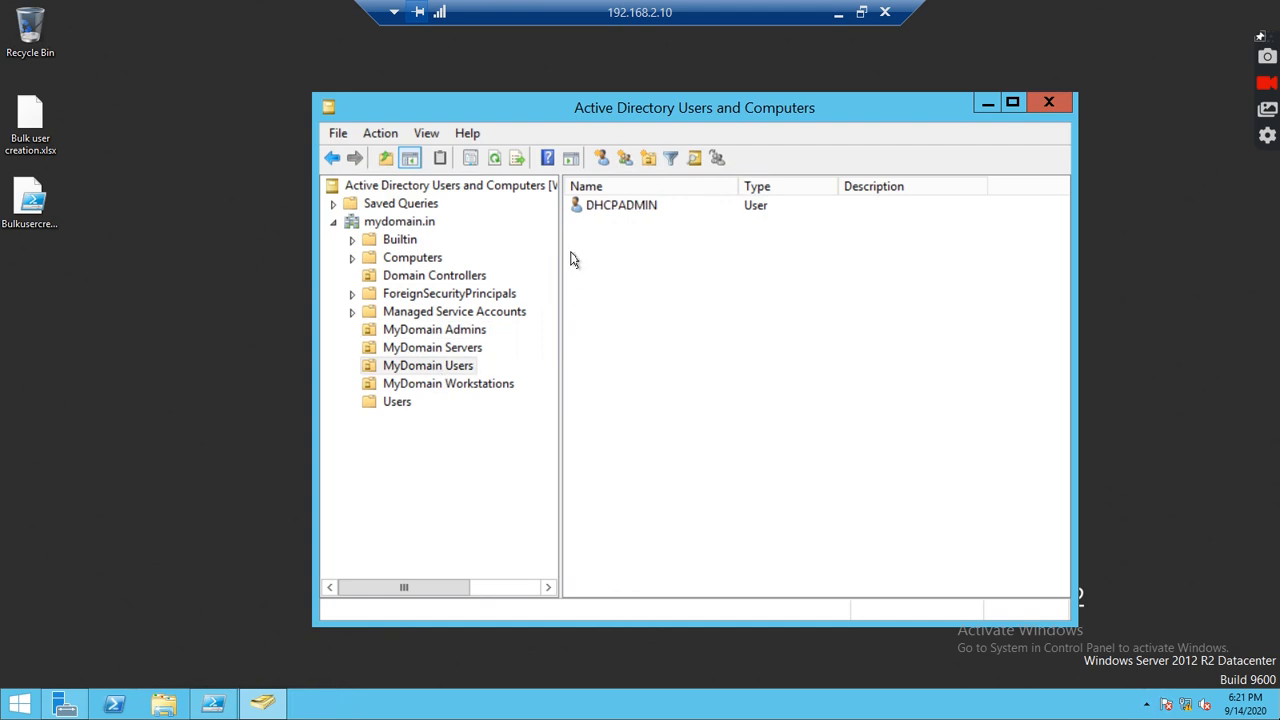
mouse_move(607, 217)
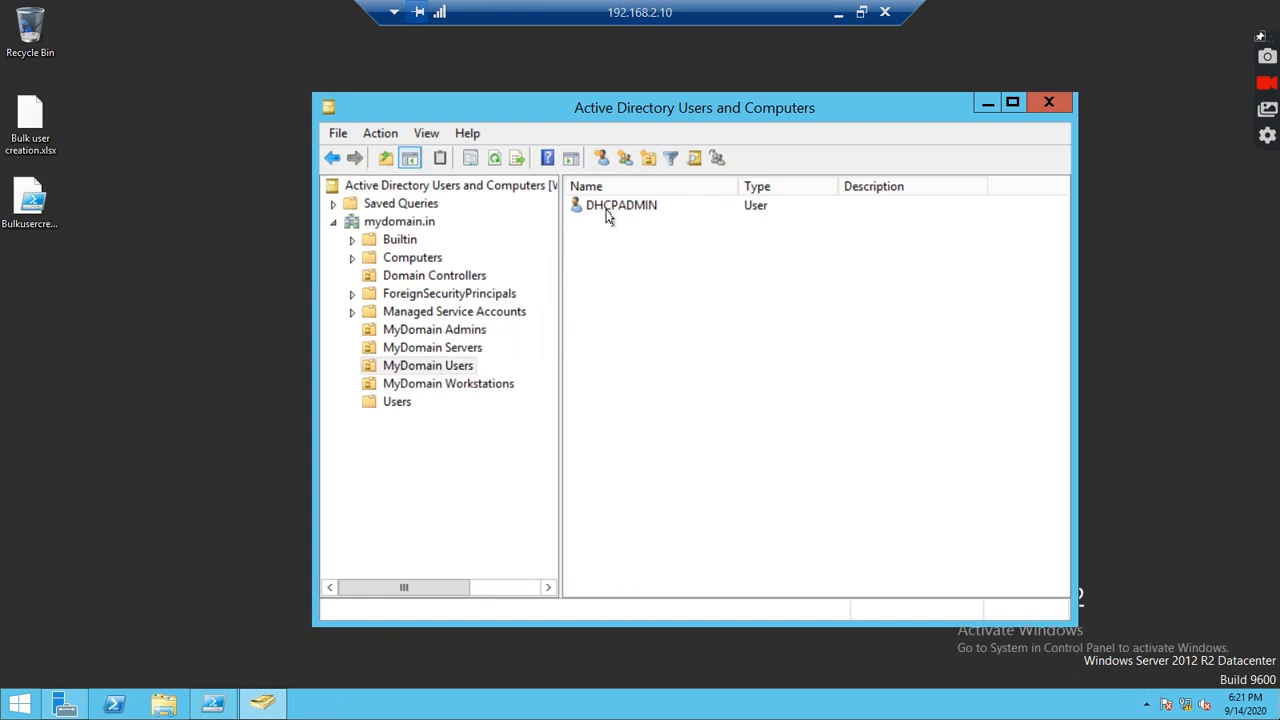
mouse_move(622, 112)
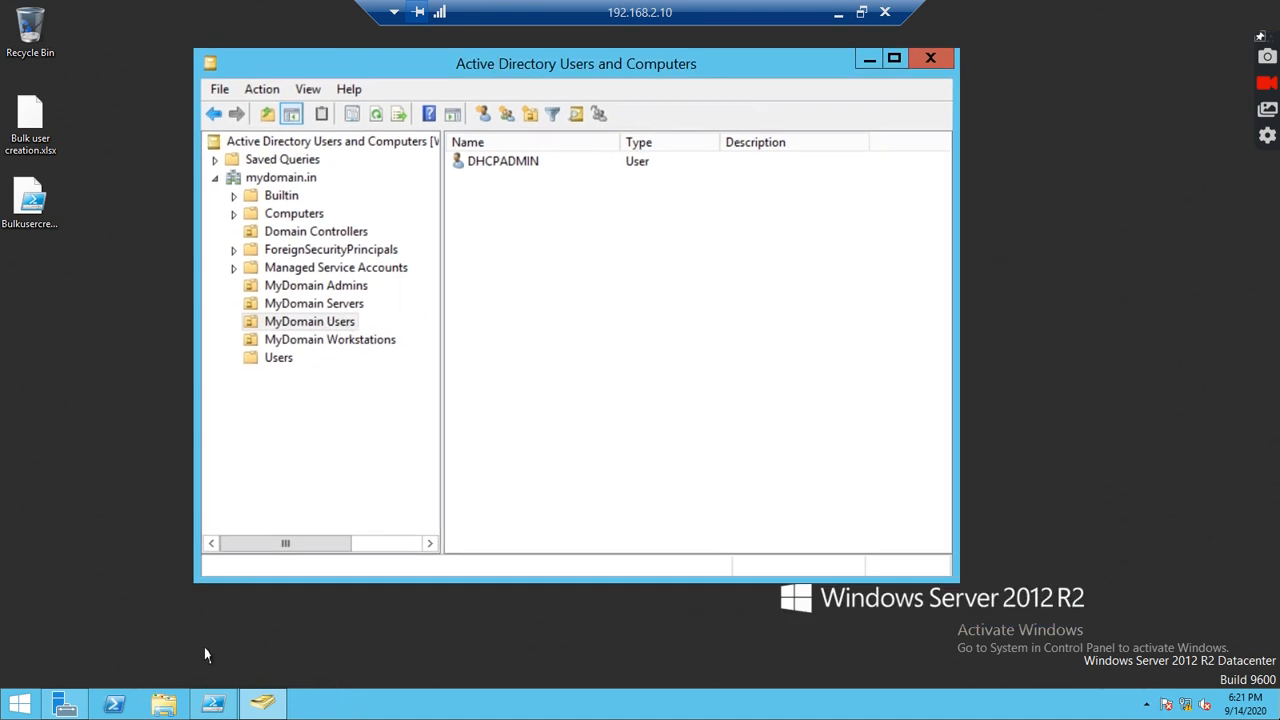
- Bring up bulk_users1.ps1 in PowerShell ISE and inspect its streetaddress field mapping
left_click(212, 704)
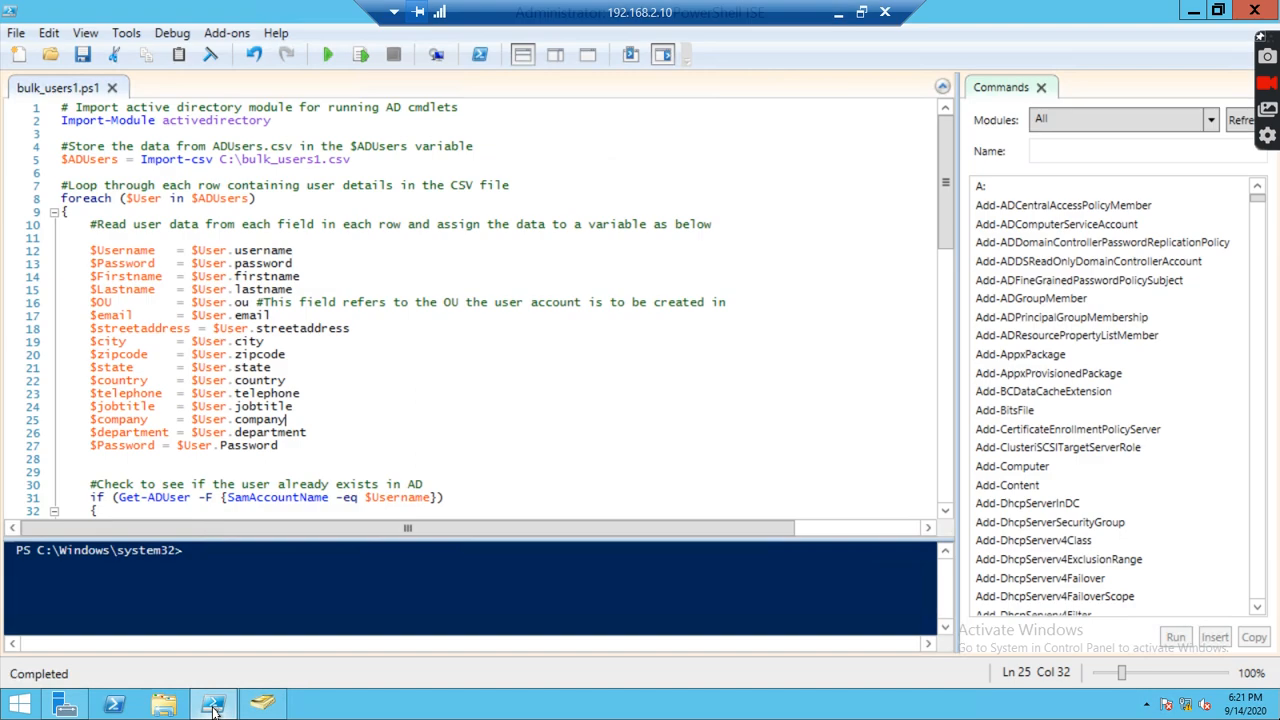
left_click(349, 328)
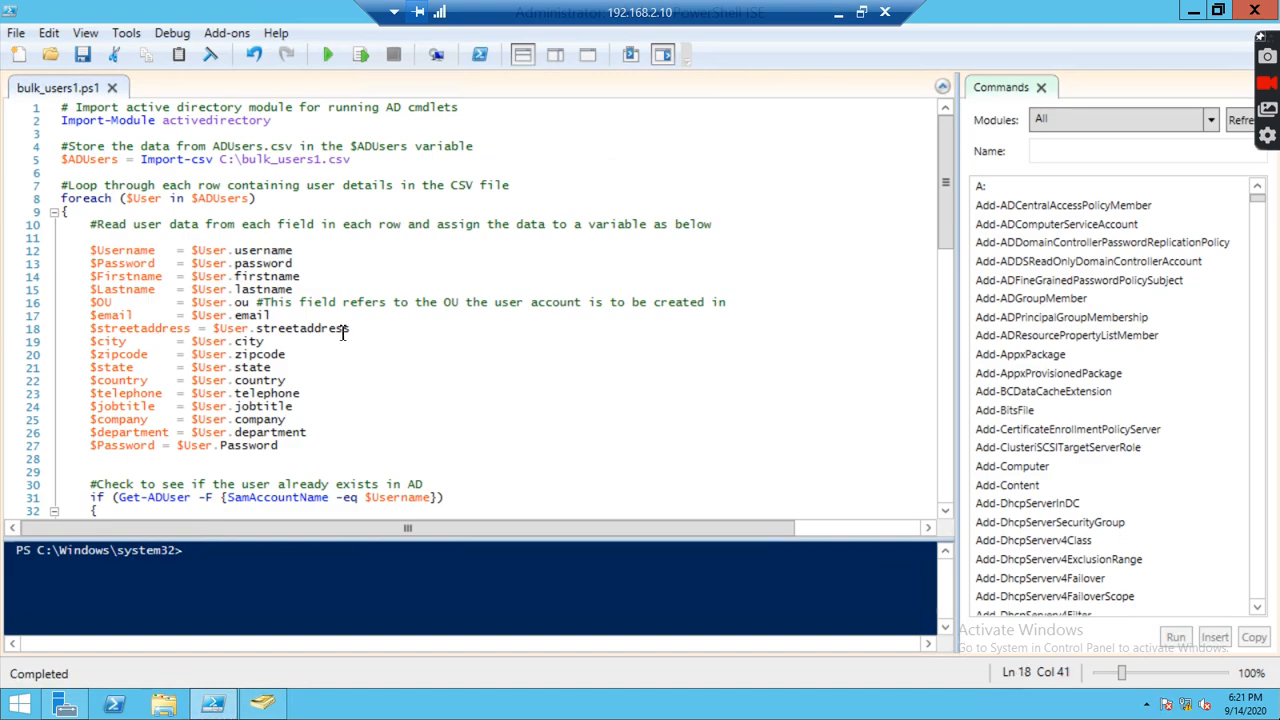
mouse_move(65, 120)
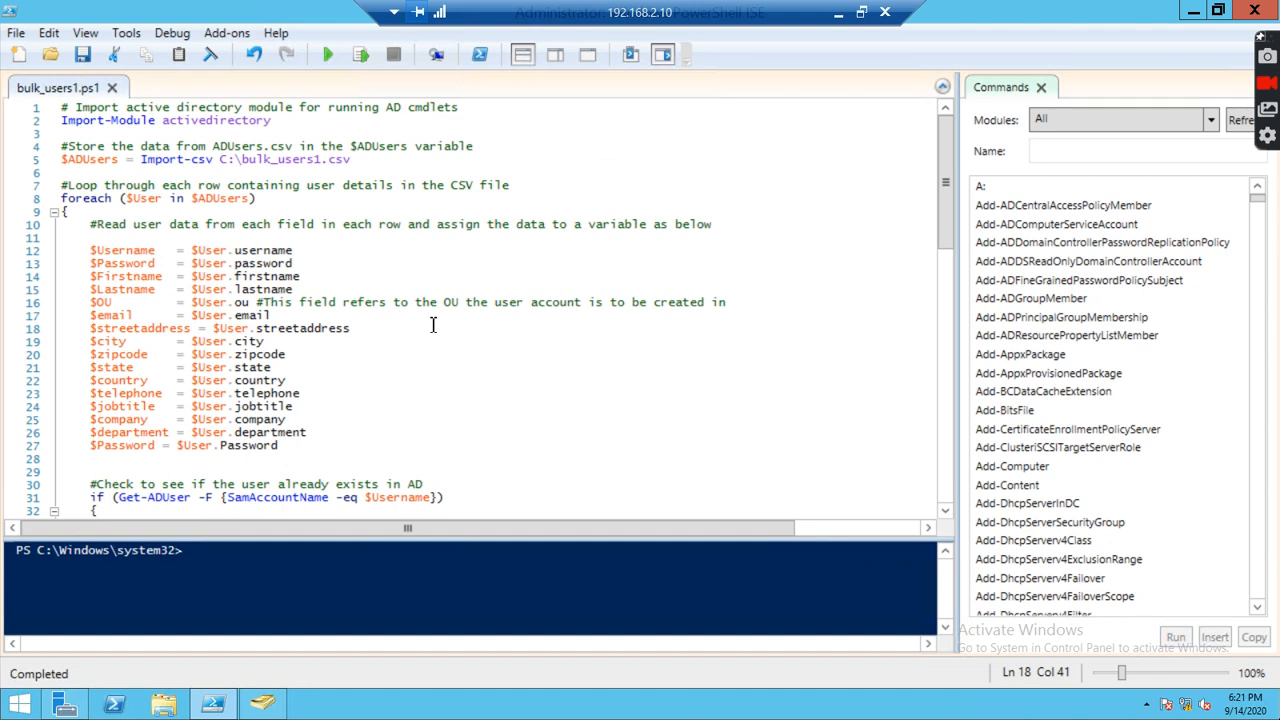
mouse_move(252, 249)
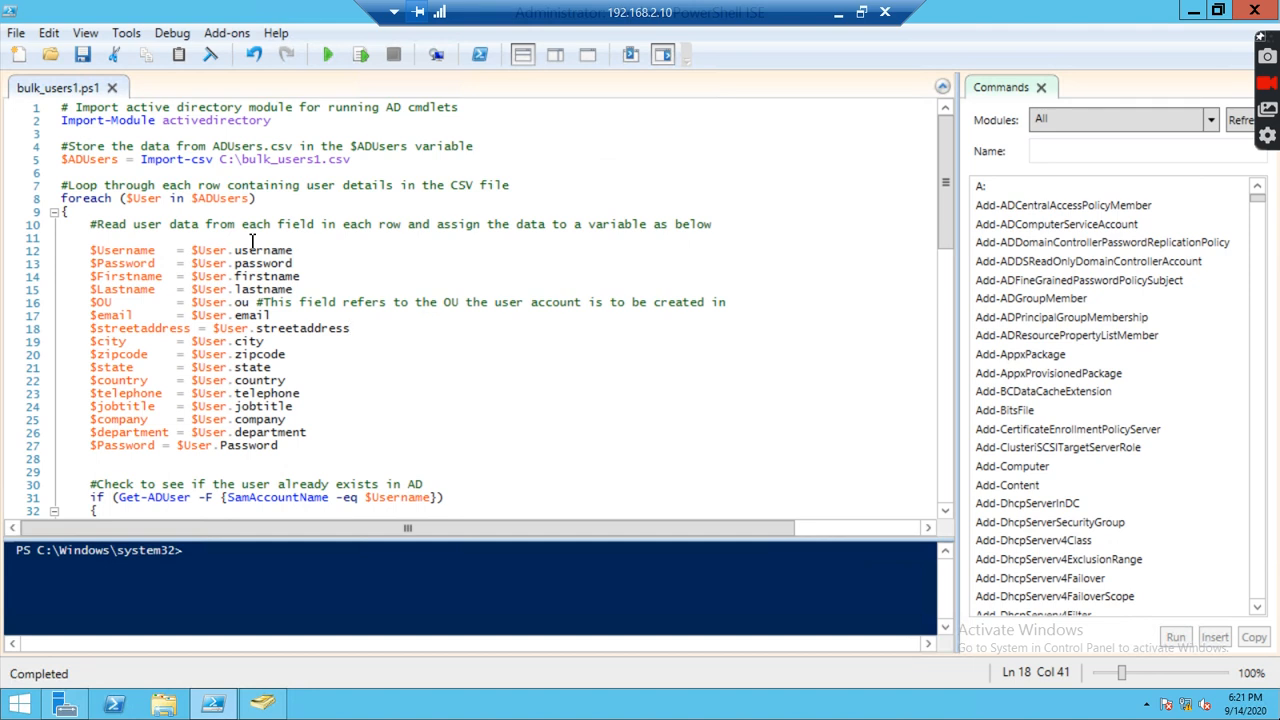
mouse_move(128, 128)
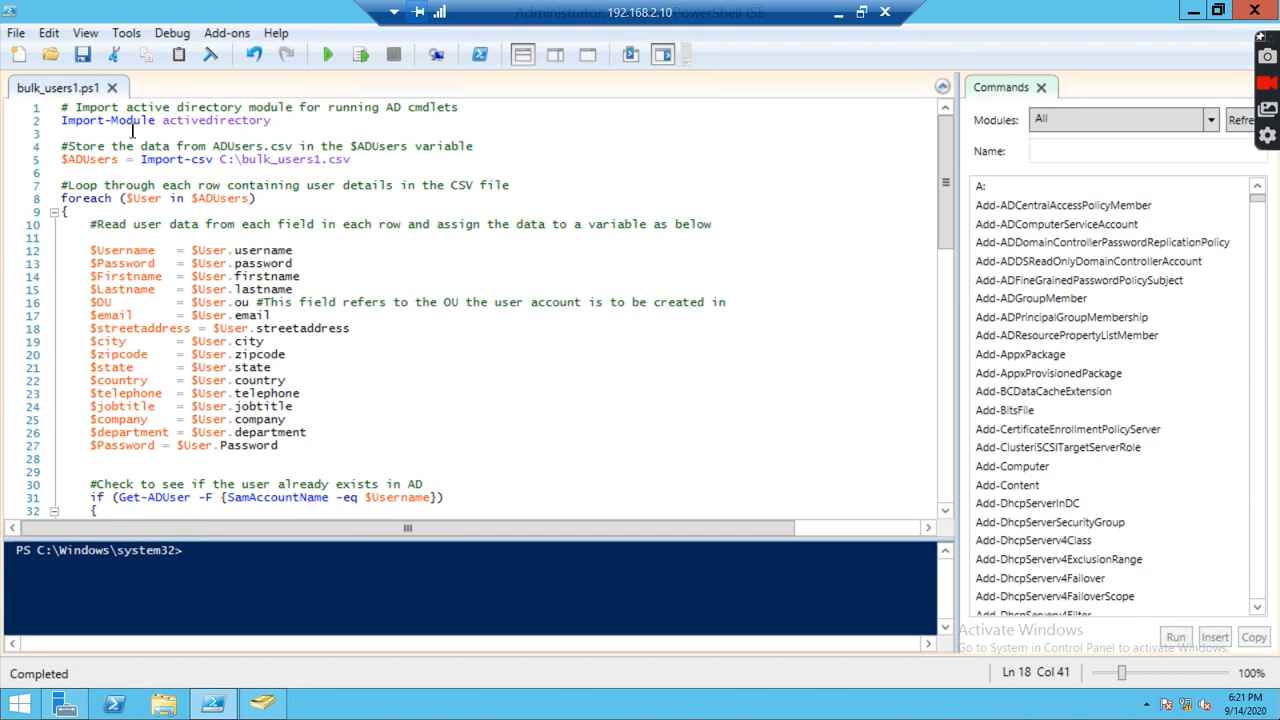
mouse_move(505, 233)
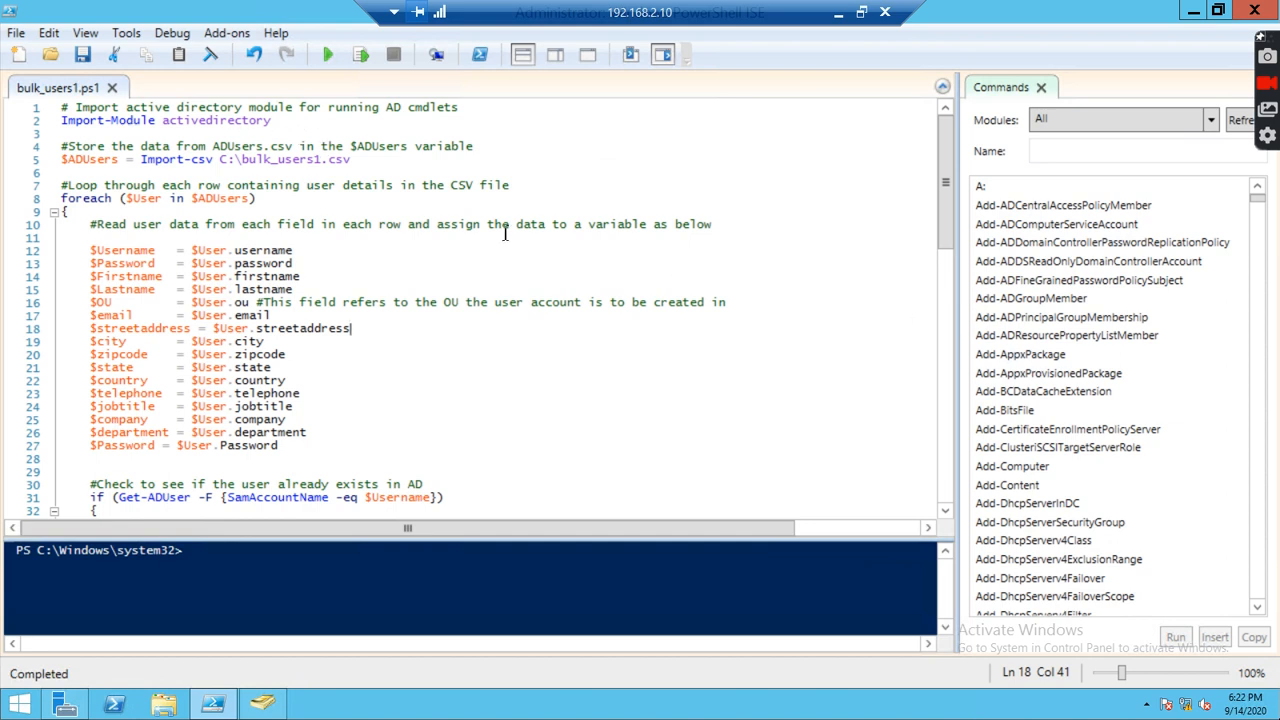
mouse_move(288, 178)
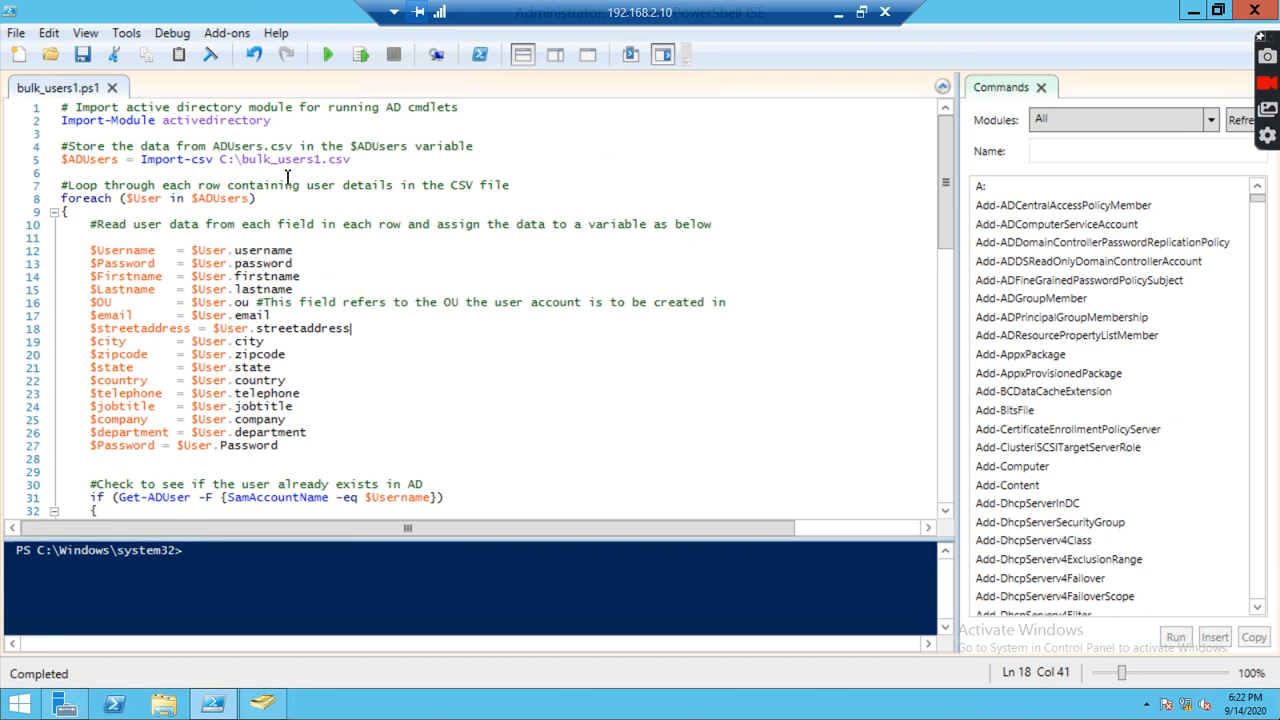
mouse_move(55, 167)
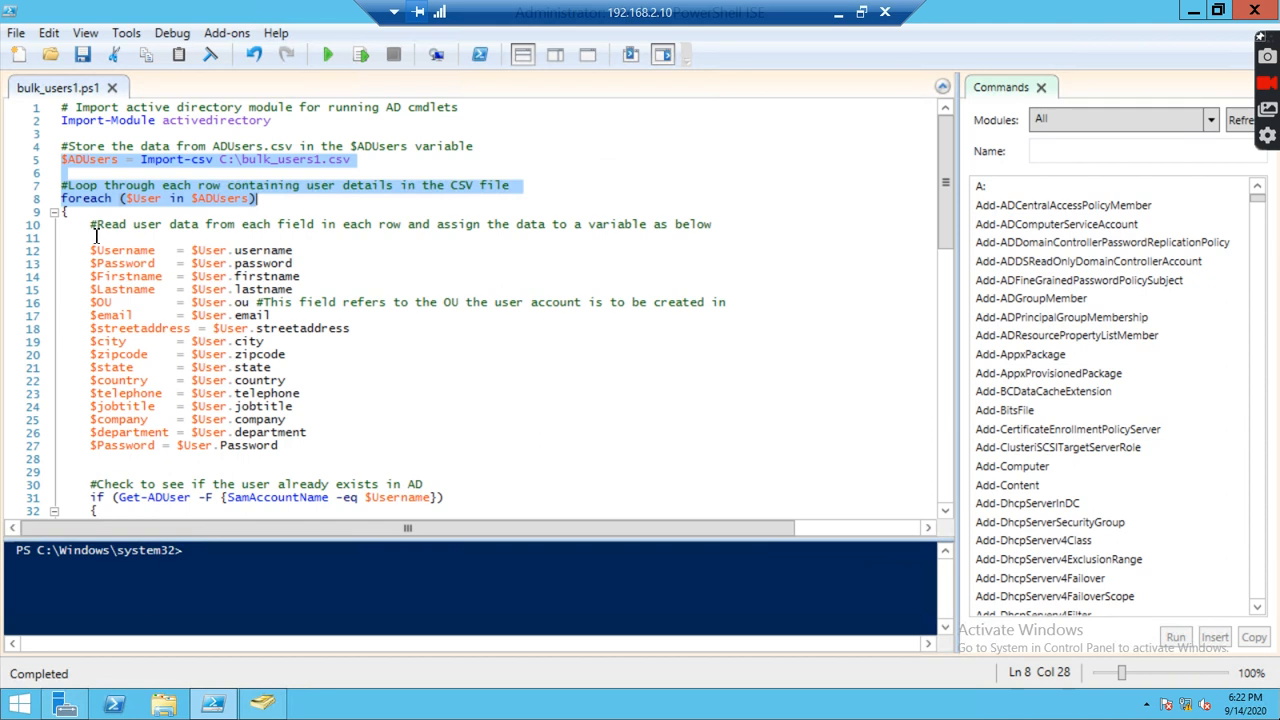
mouse_move(217, 229)
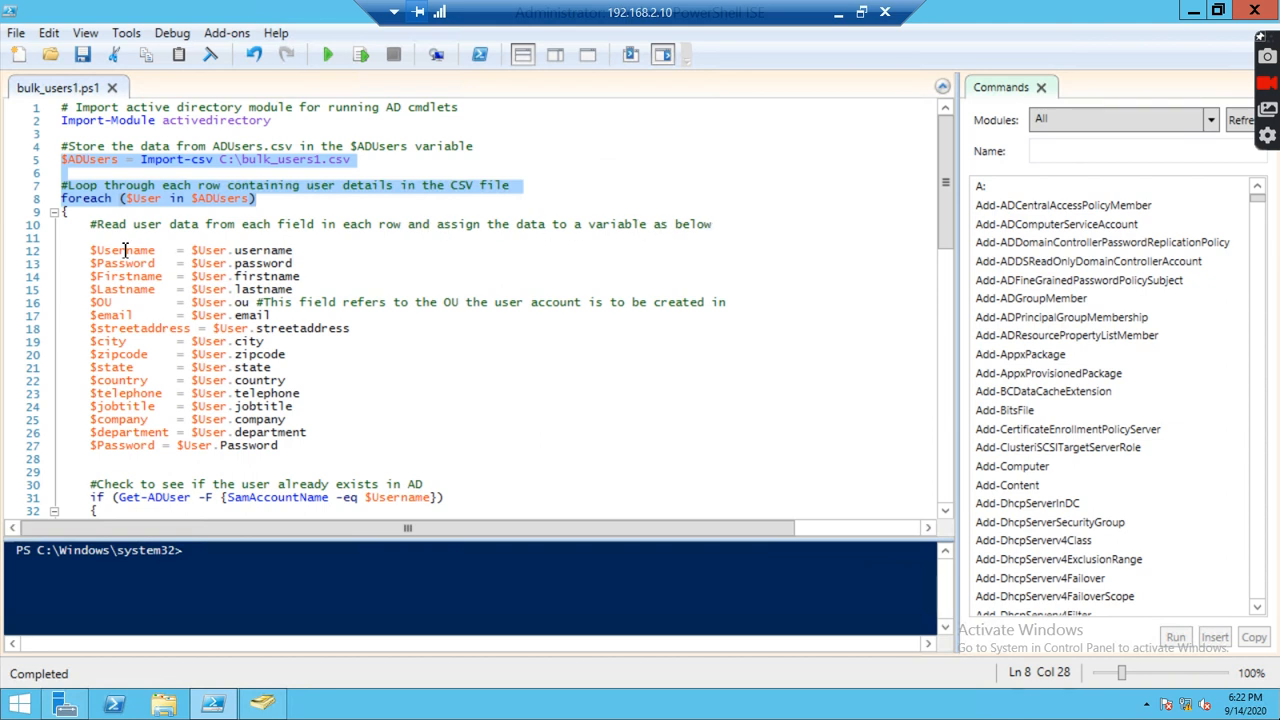
left_click(122, 250)
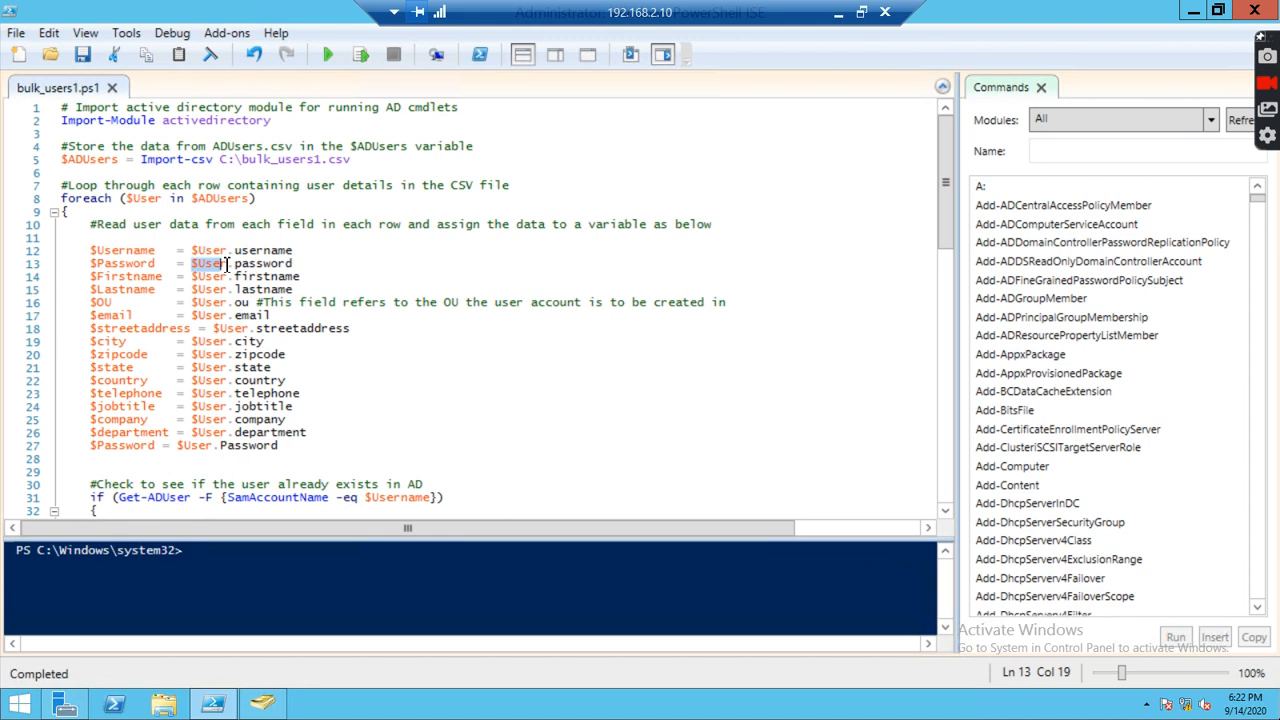
double_click(258, 263)
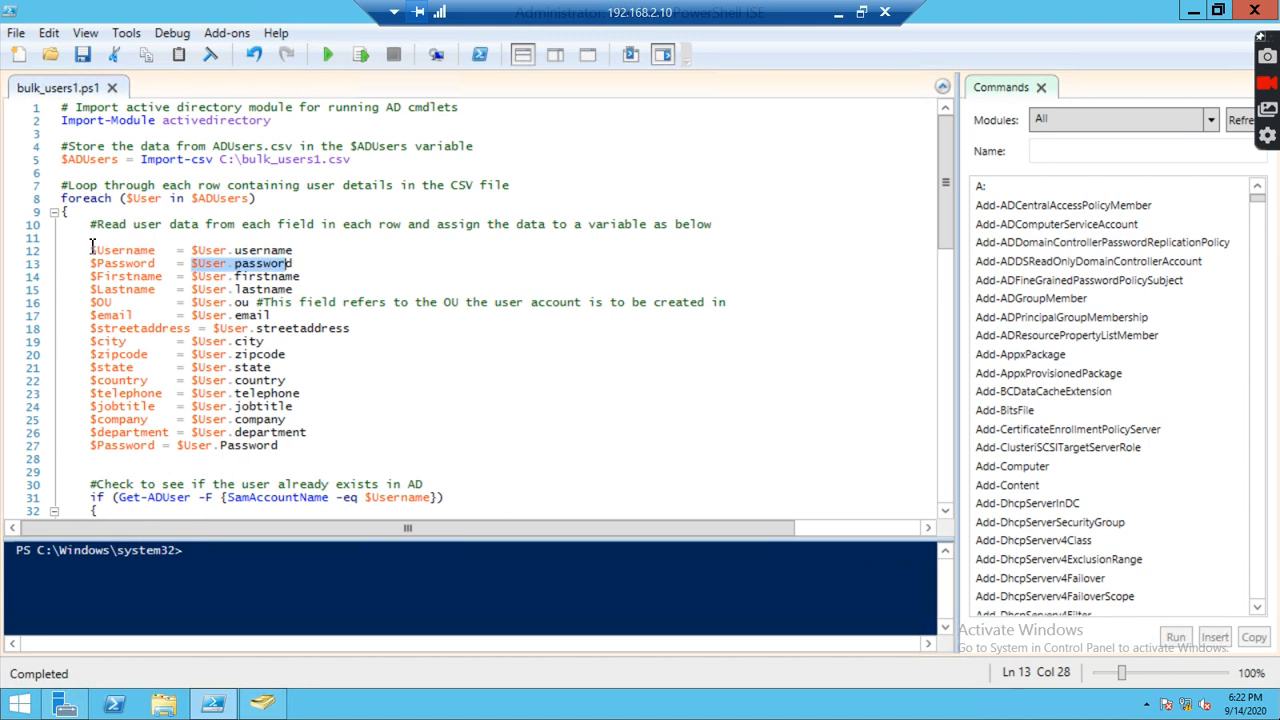
left_click_drag(90, 250, 285, 445)
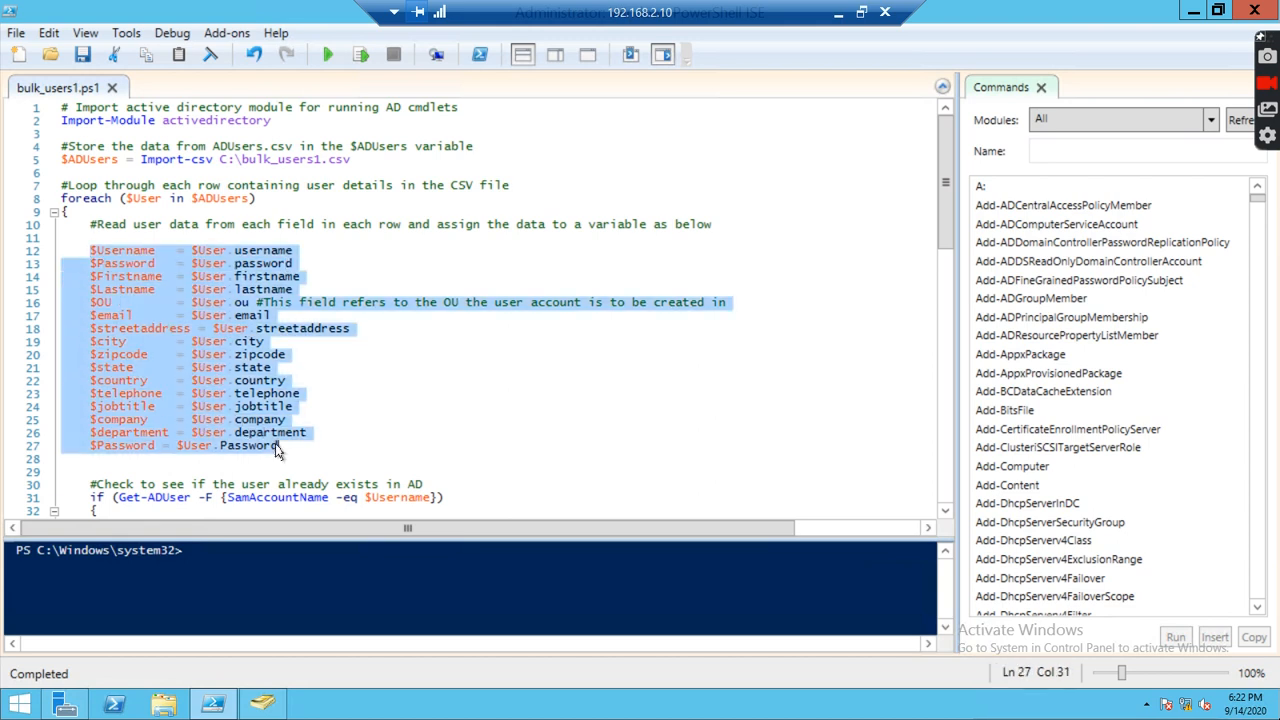
scroll("down", 3)
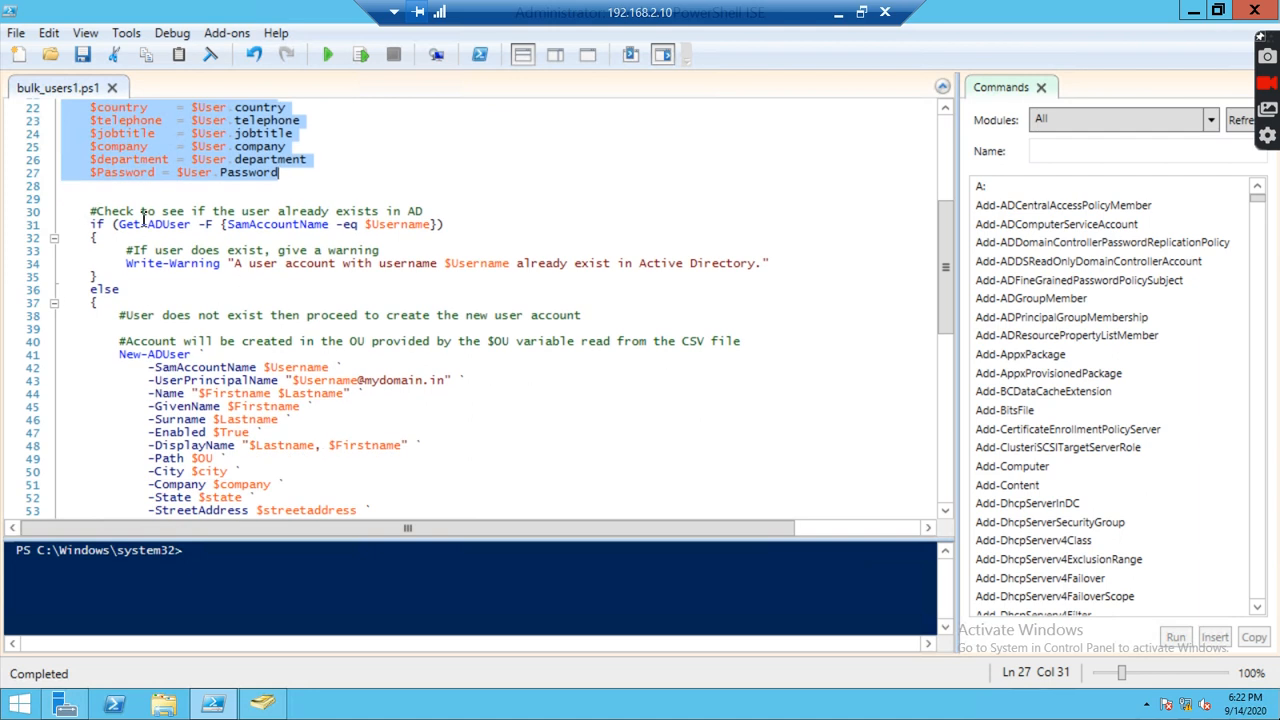
mouse_move(382, 253)
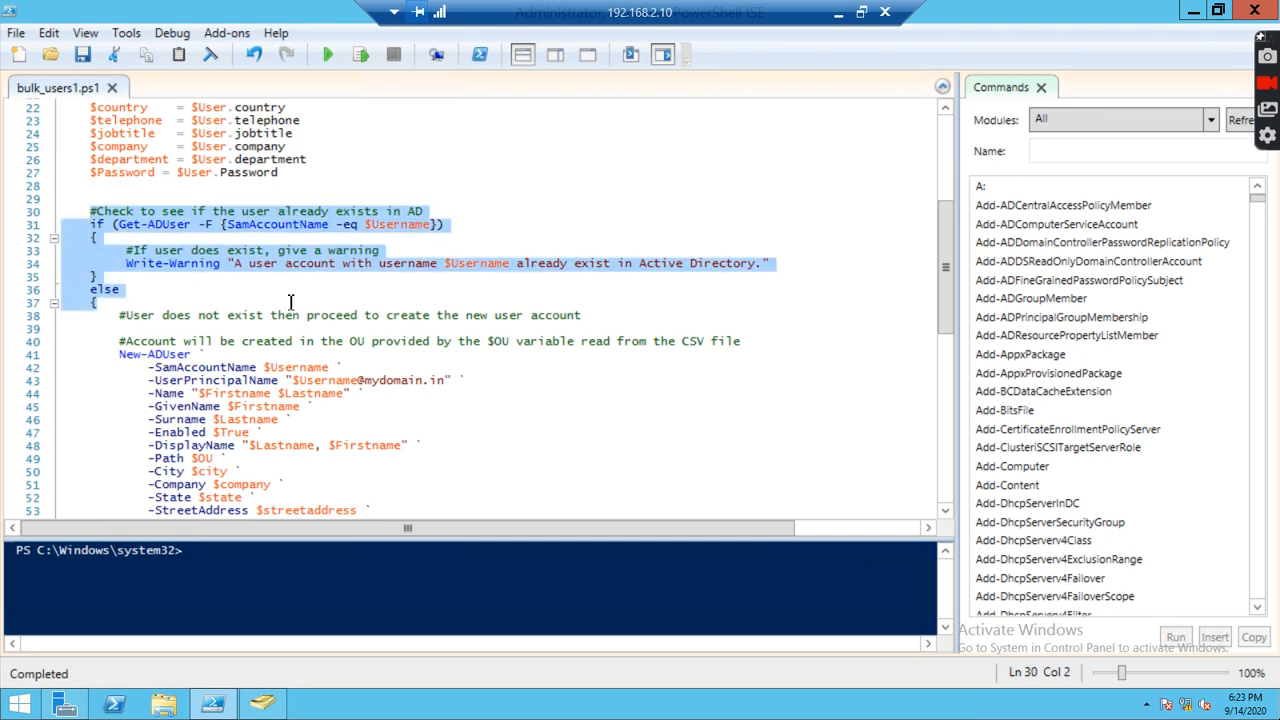
mouse_move(225, 162)
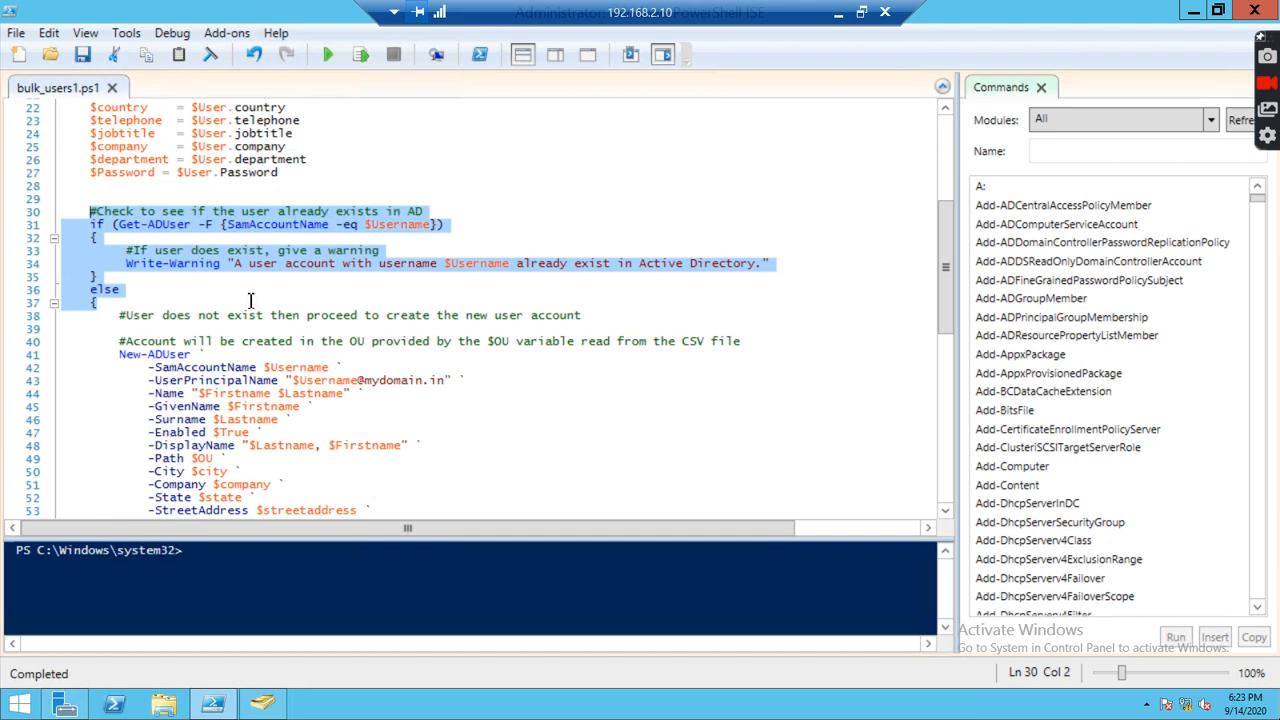
scroll("down", 3)
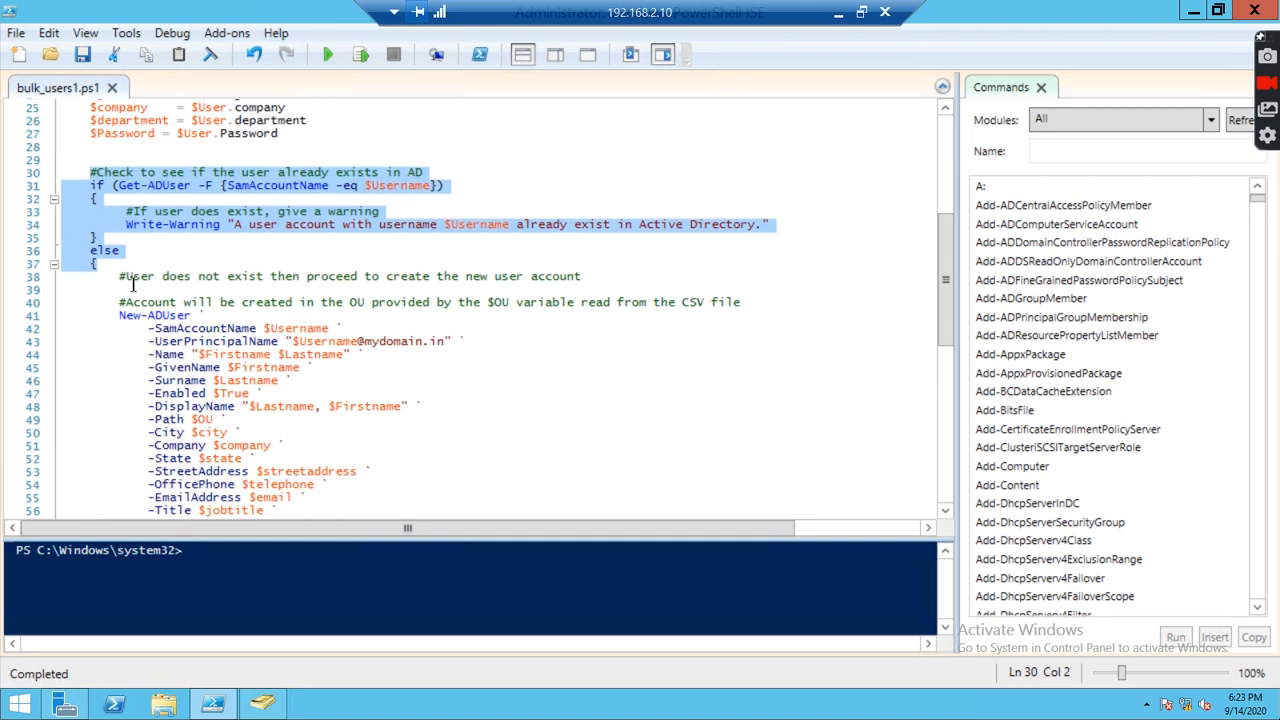
mouse_move(330, 288)
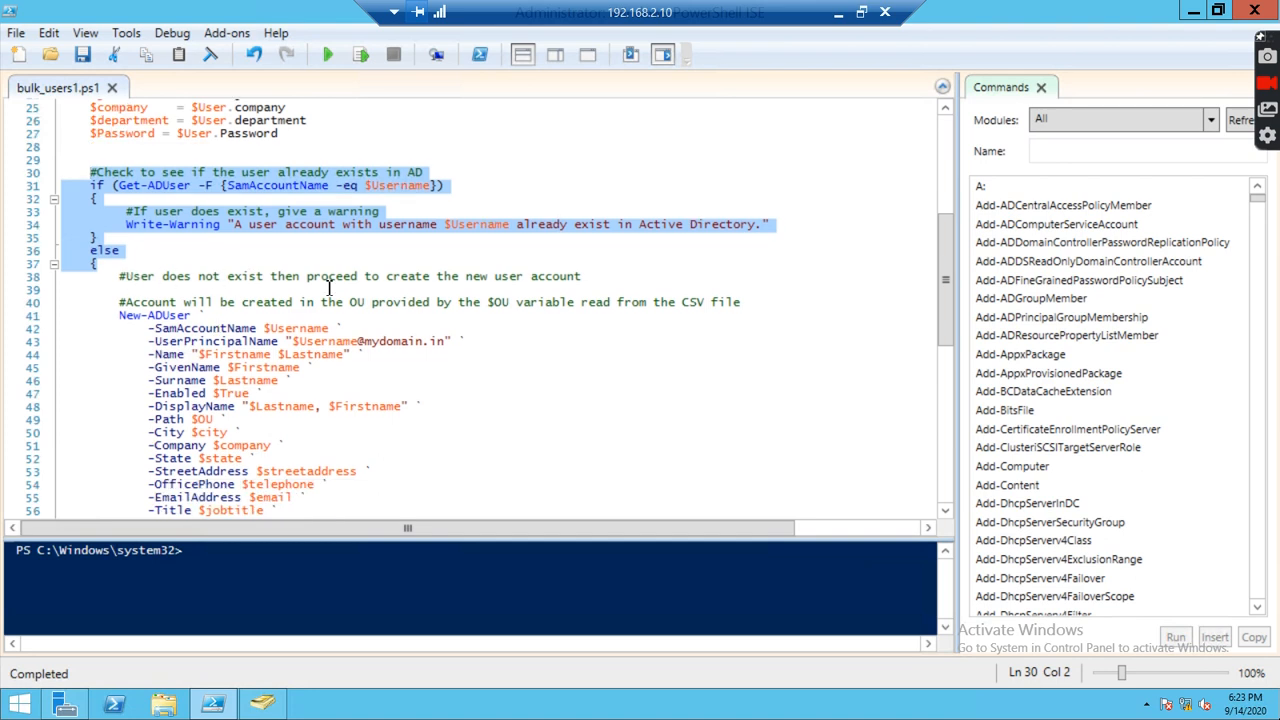
scroll("down", 3)
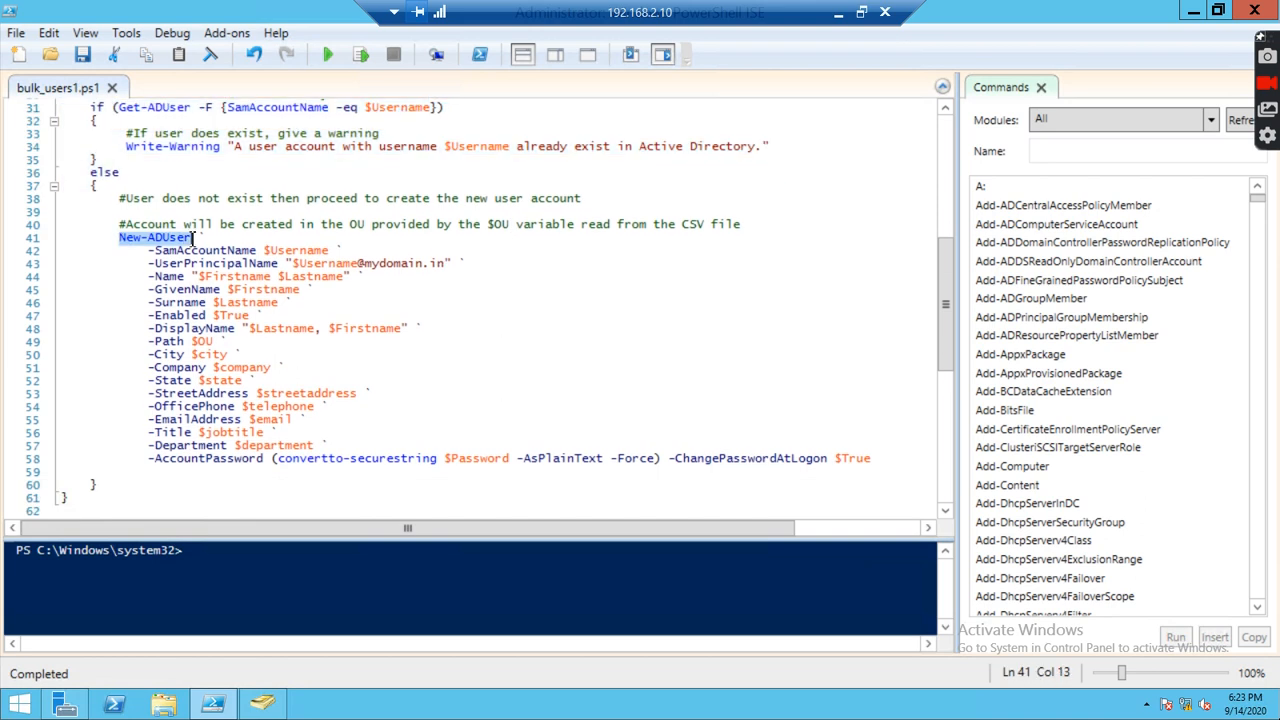
mouse_move(207, 244)
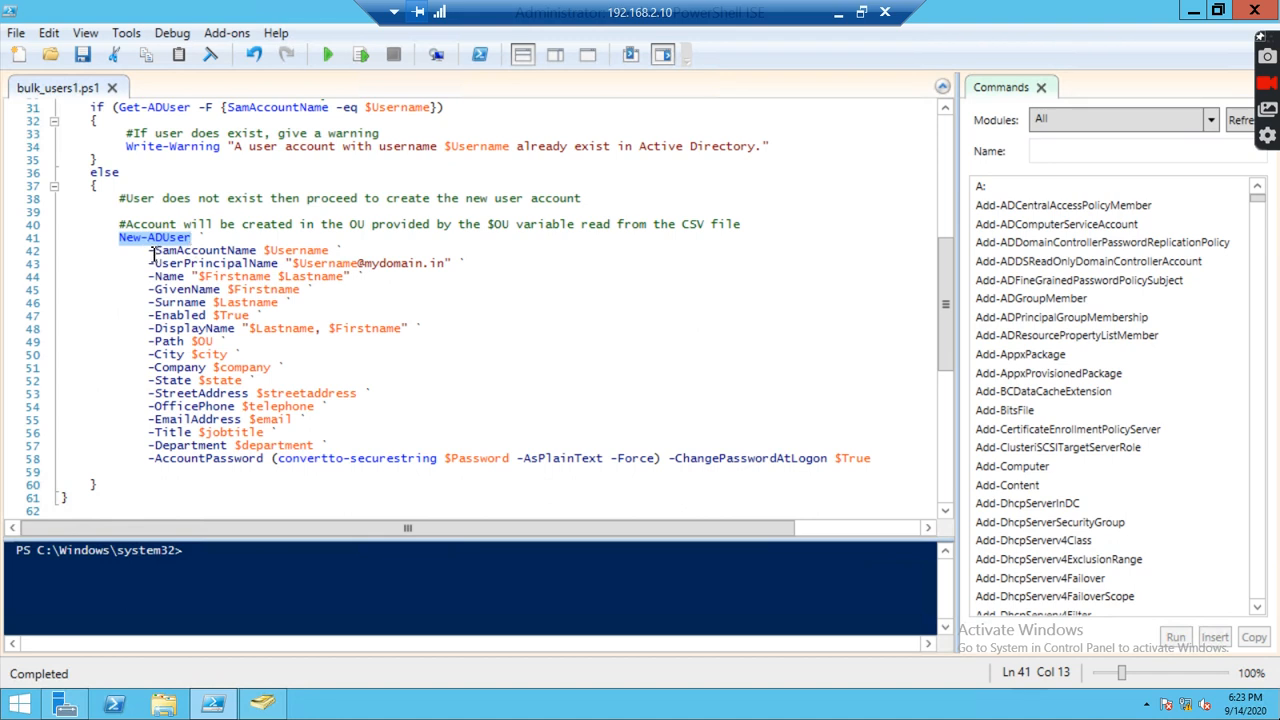
left_click_drag(150, 250, 246, 458)
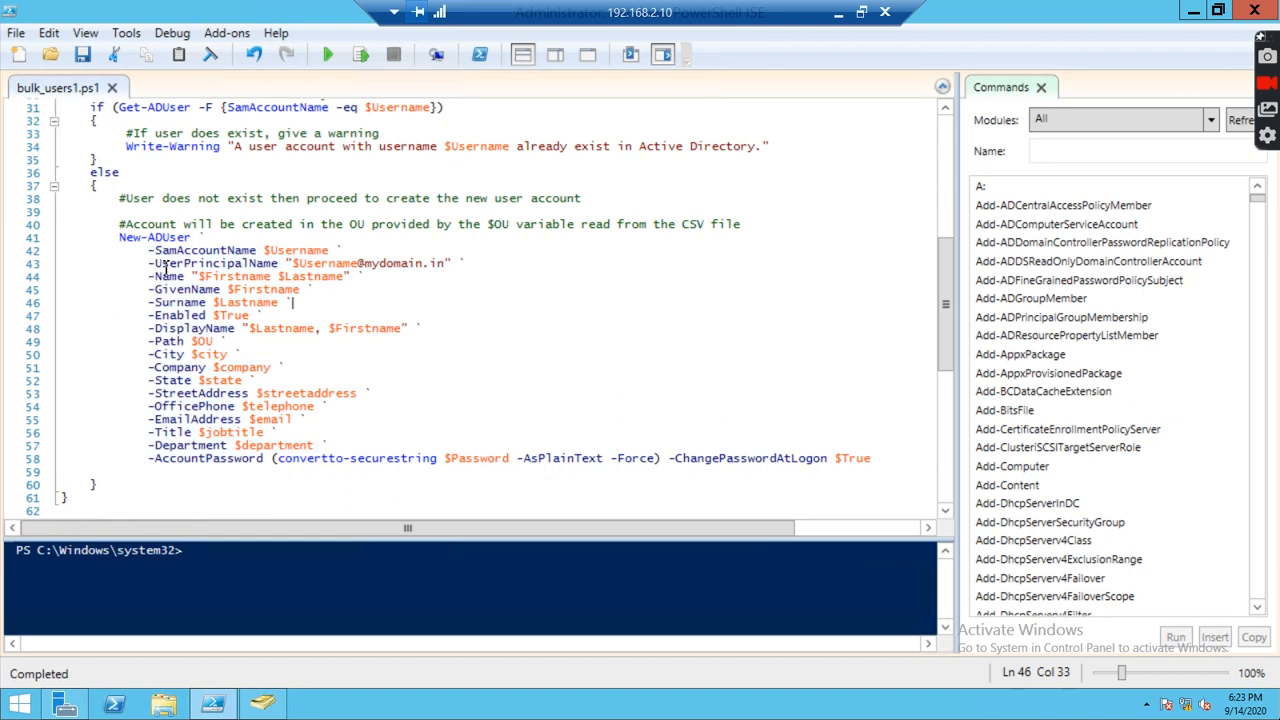
mouse_move(328, 268)
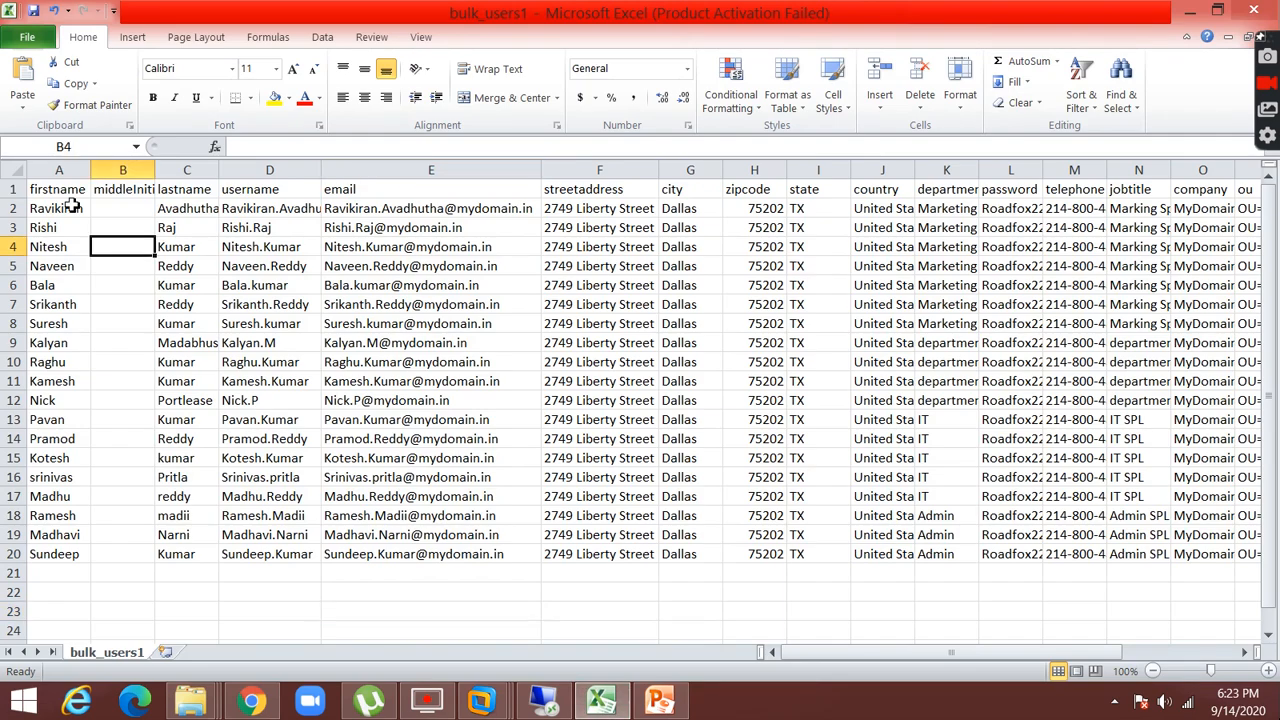
- Inspect the lastname, email, zipcode, state and OU path columns of bulk_users1.csv
left_click(186, 189)
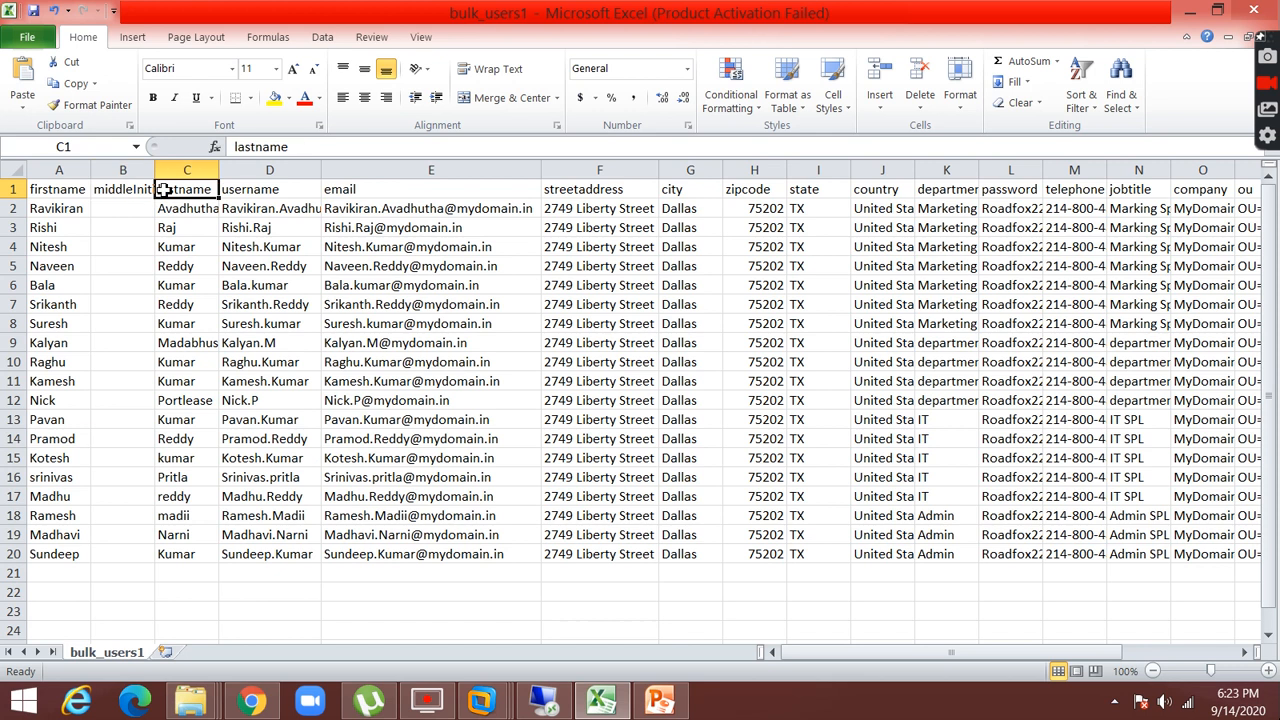
left_click(431, 189)
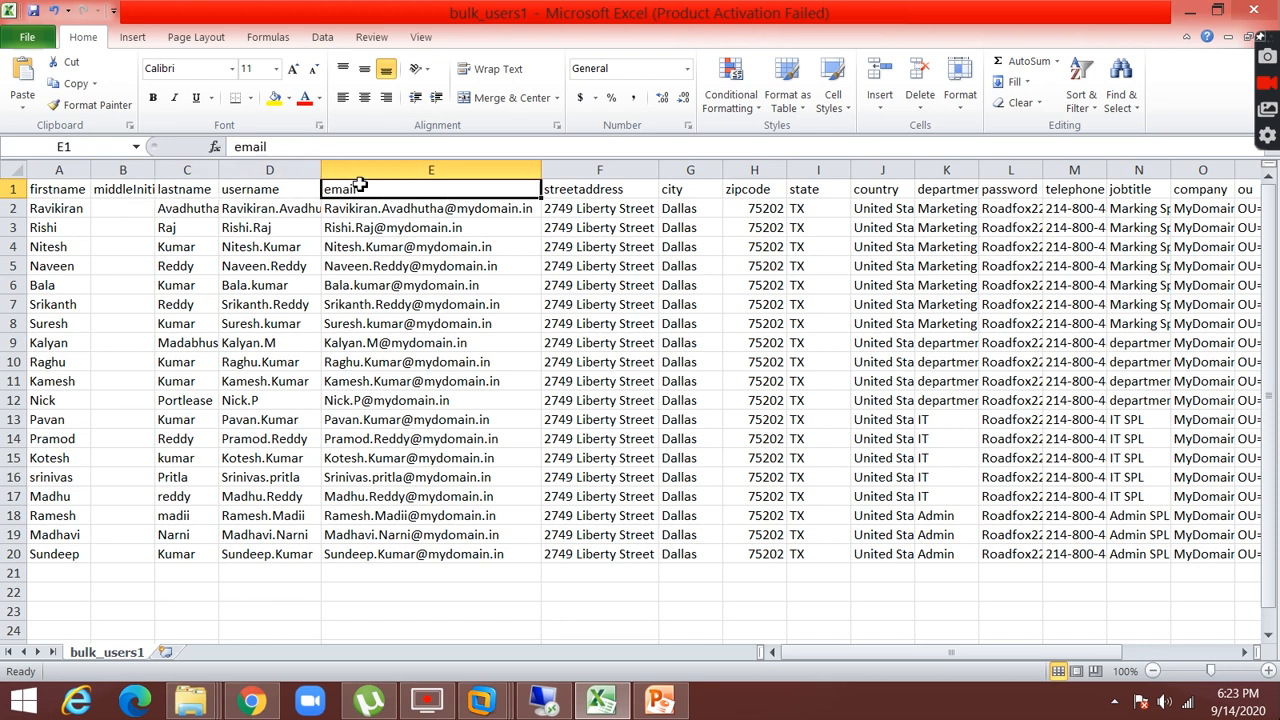
left_click(599, 189)
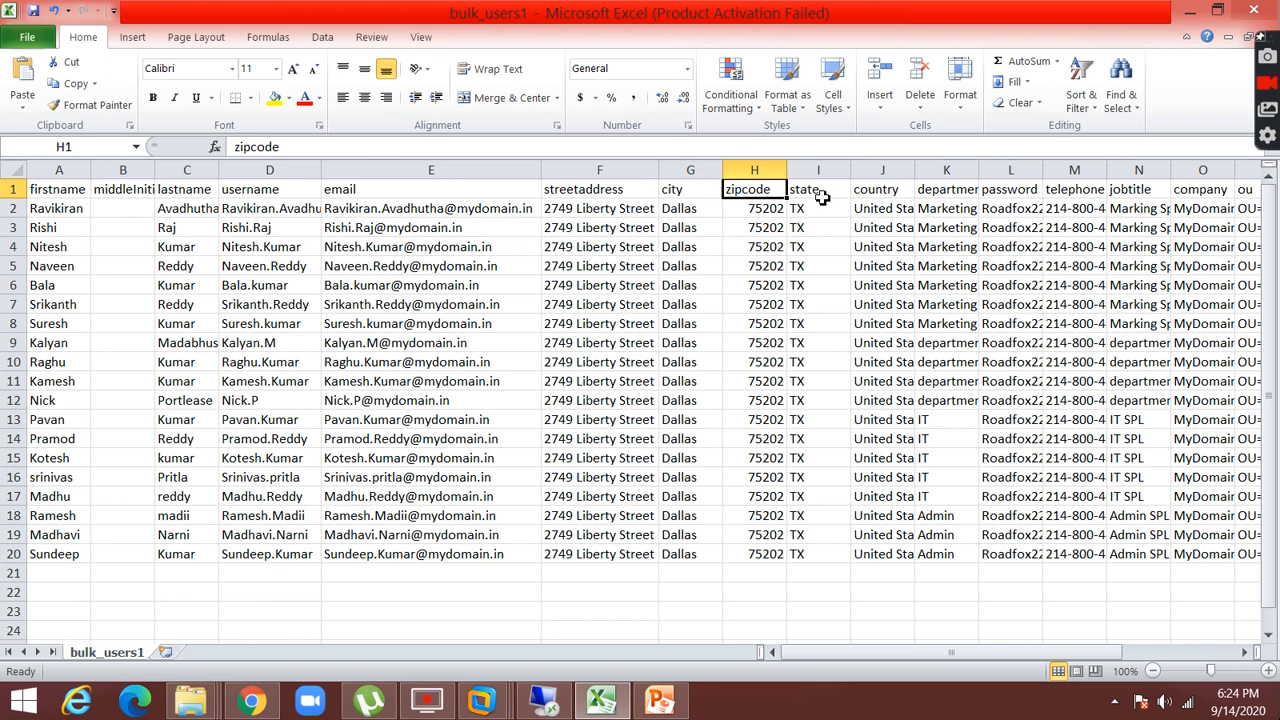
left_click(945, 189)
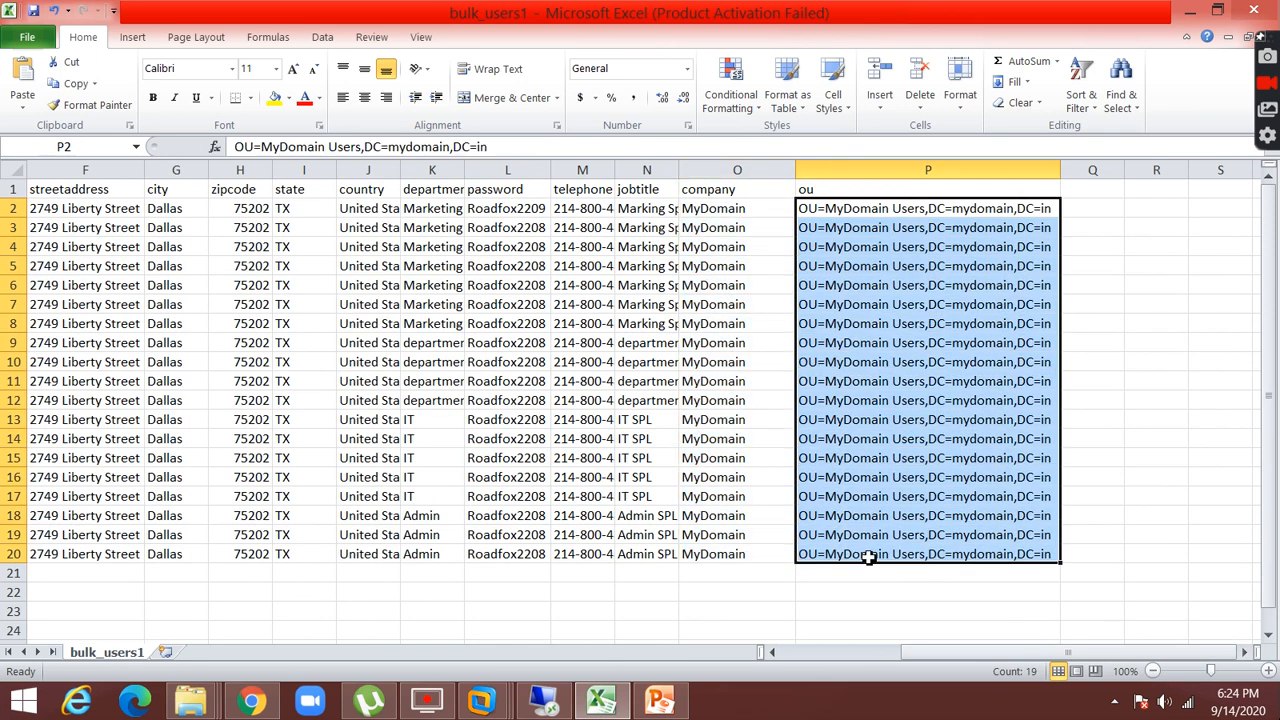
mouse_move(905, 662)
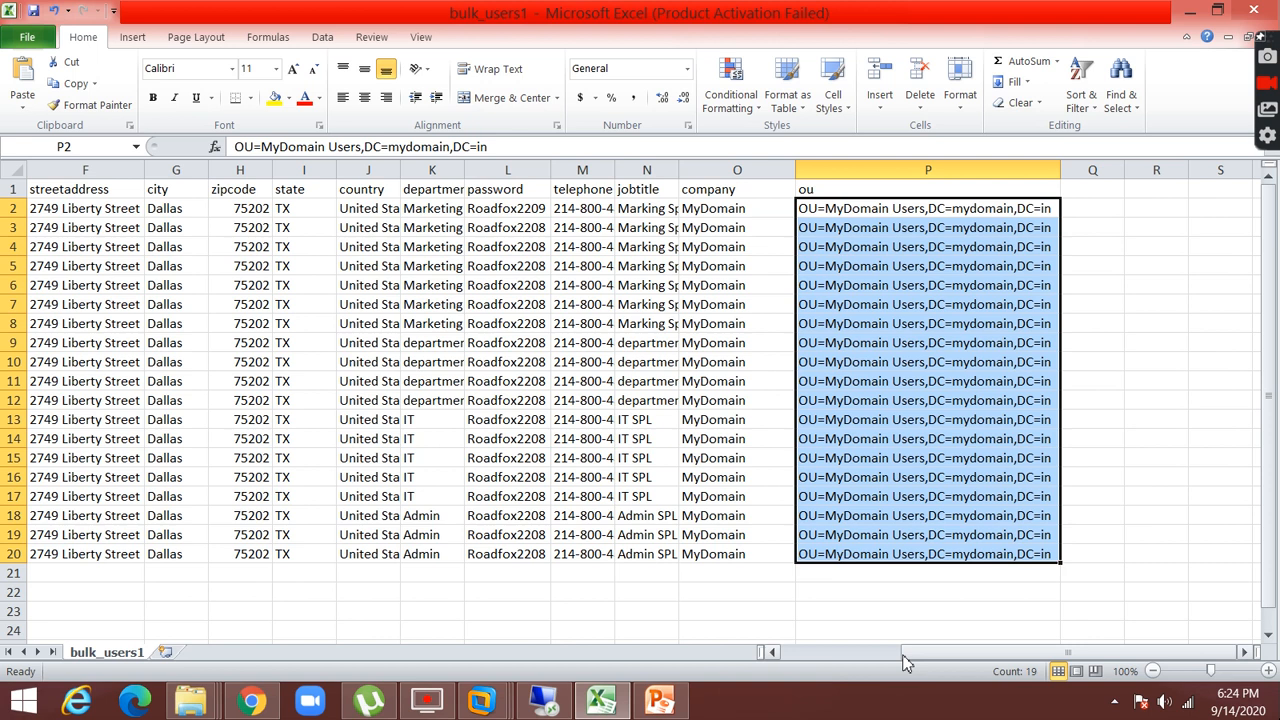
left_click(925, 208)
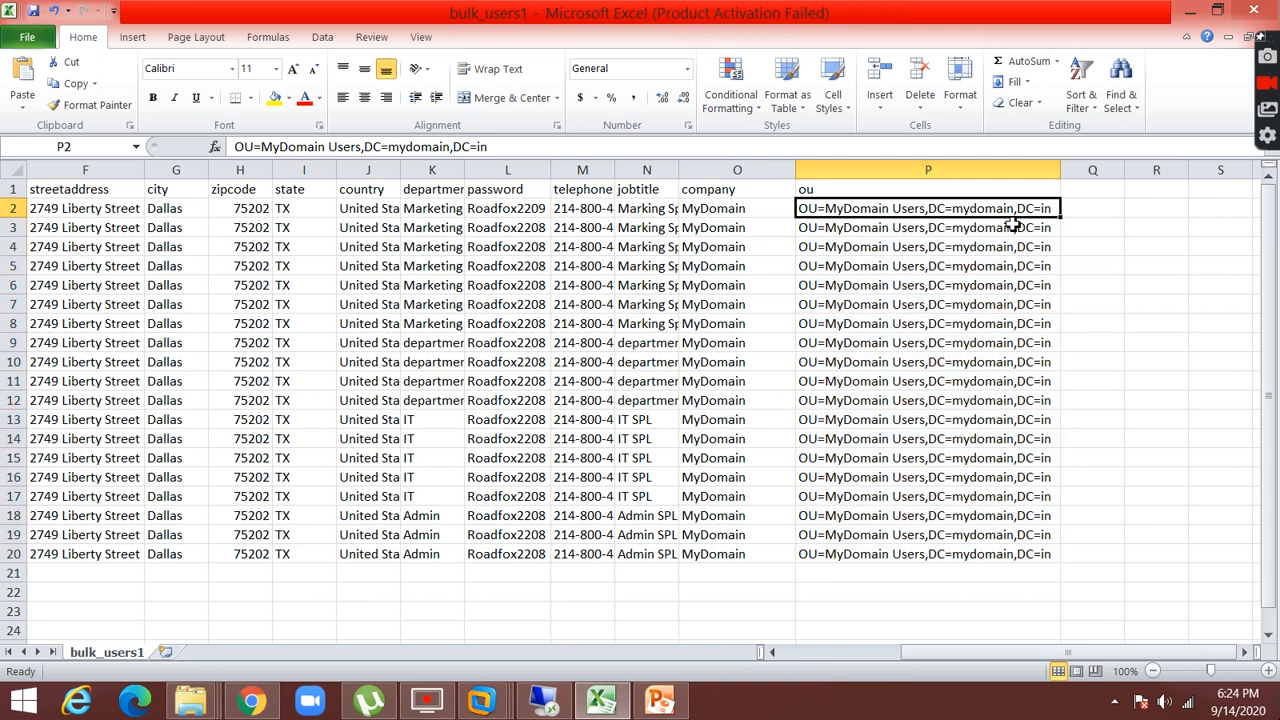
mouse_move(948, 222)
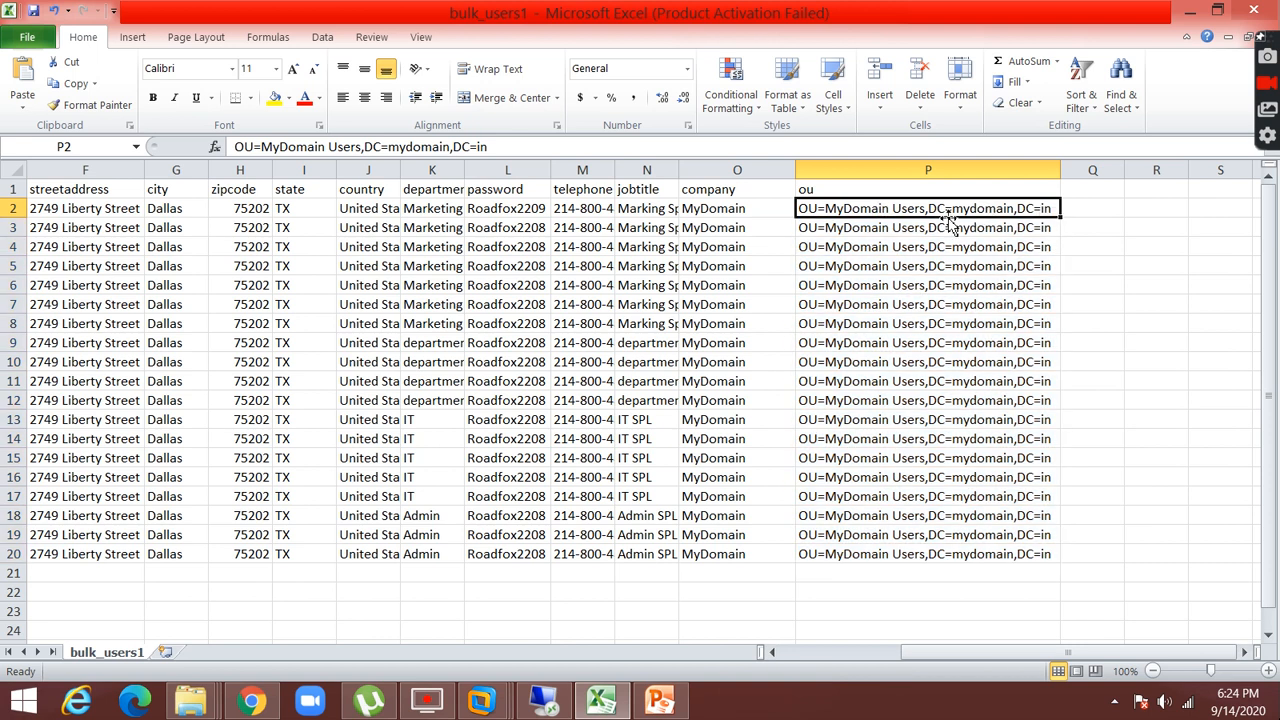
mouse_move(905, 210)
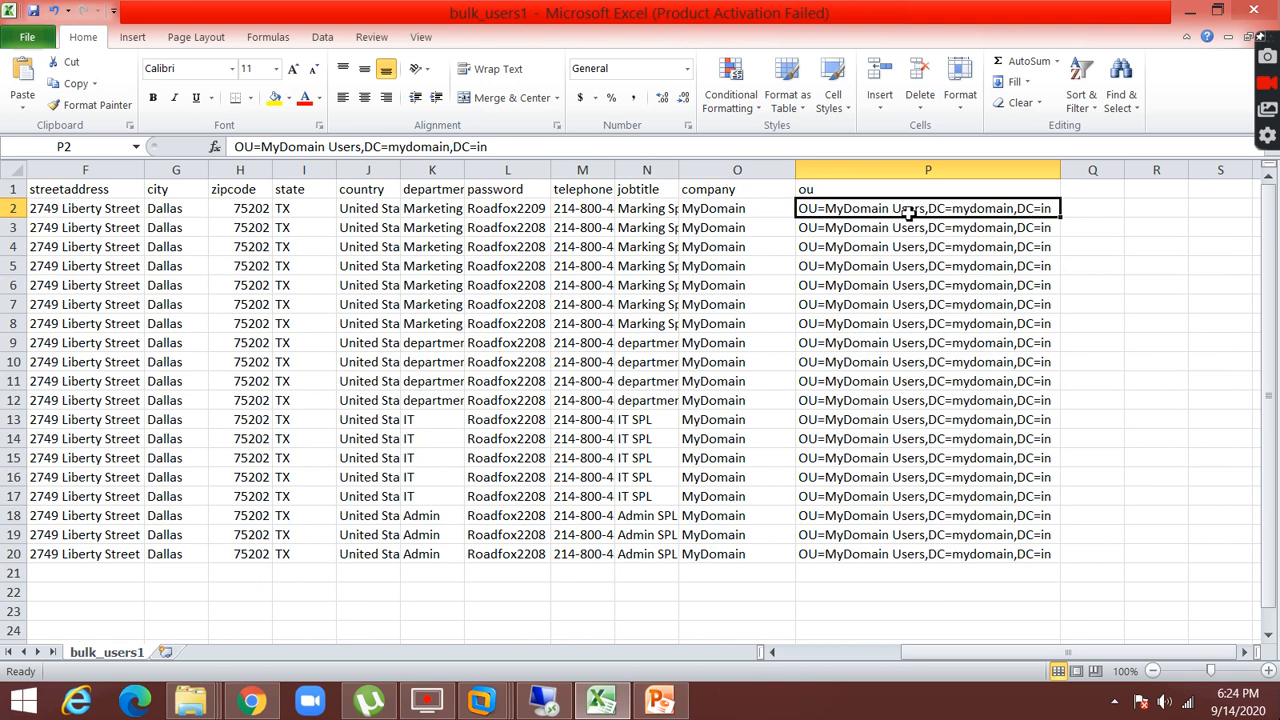
mouse_move(835, 295)
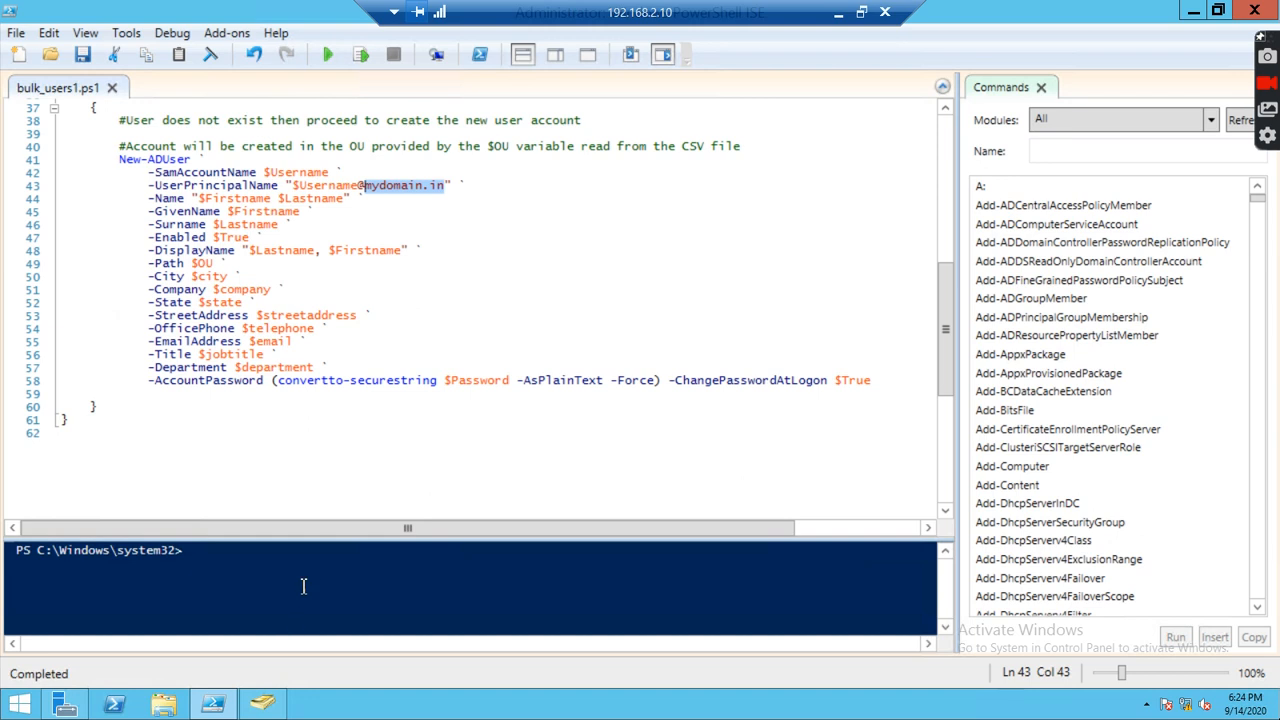
- Run the bulk_users1.ps1 user creation script with Run Script
left_click(396, 461)
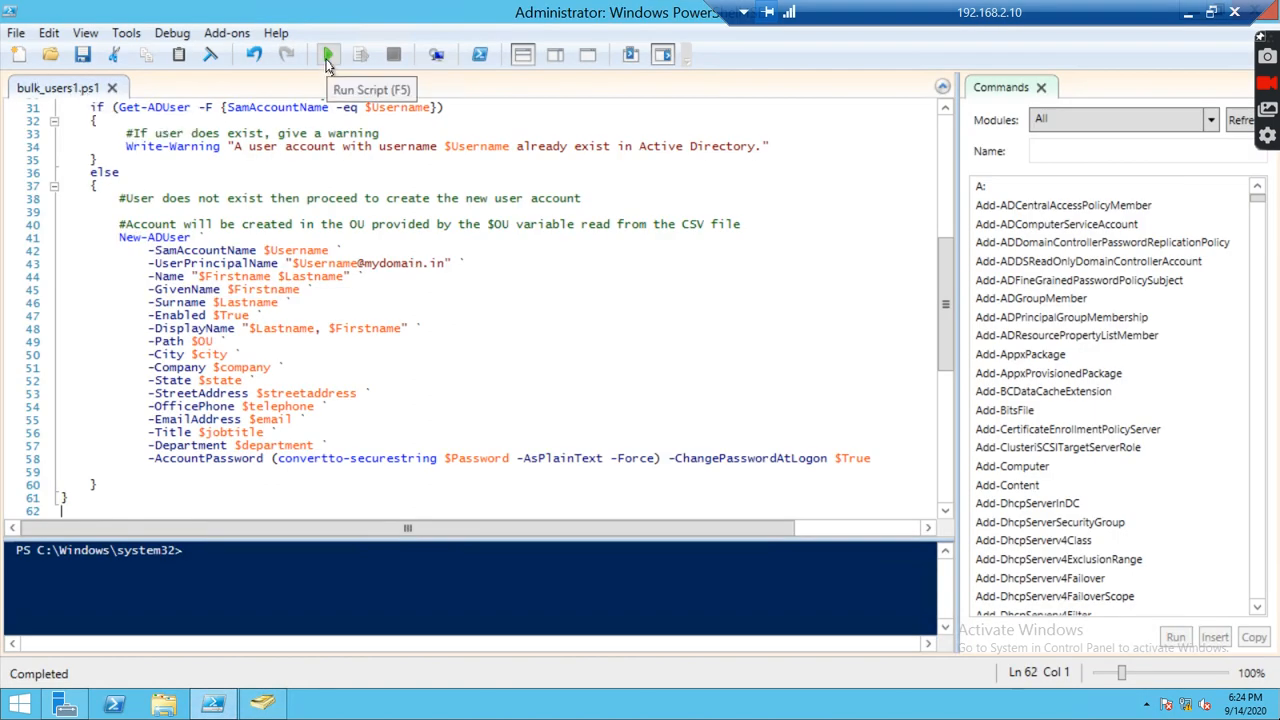
left_click(328, 54)
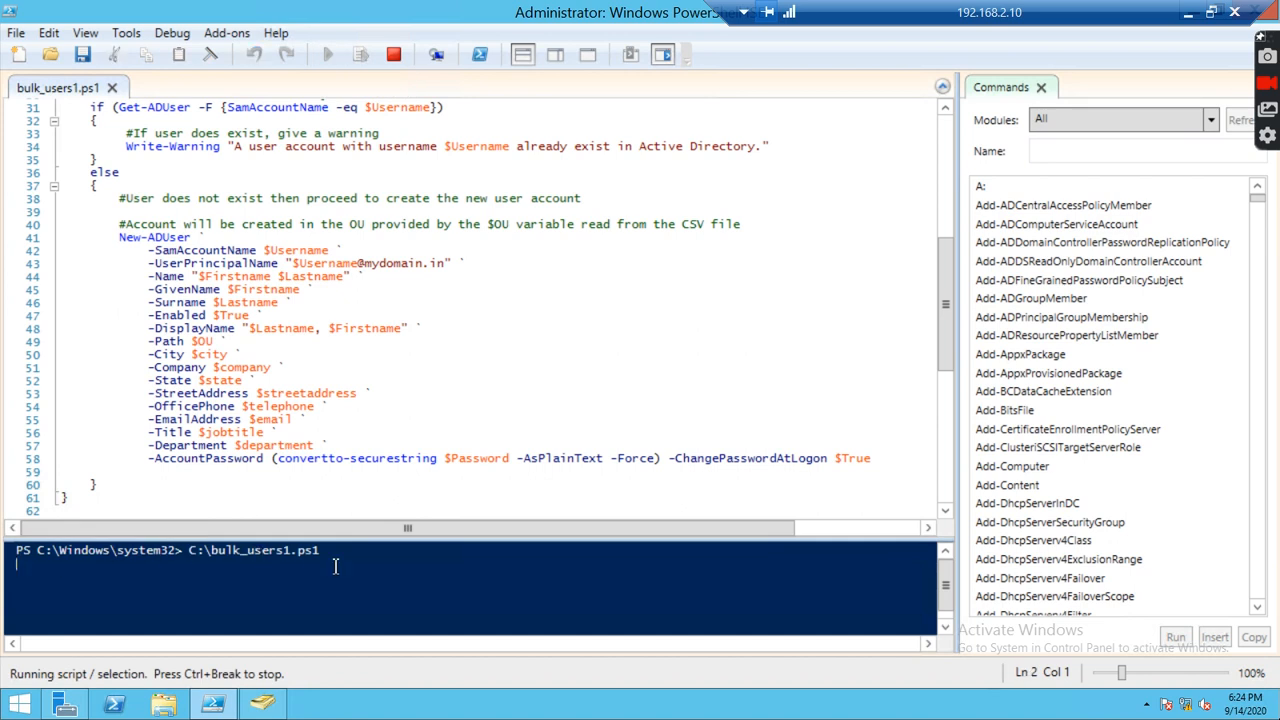
mouse_move(291, 605)
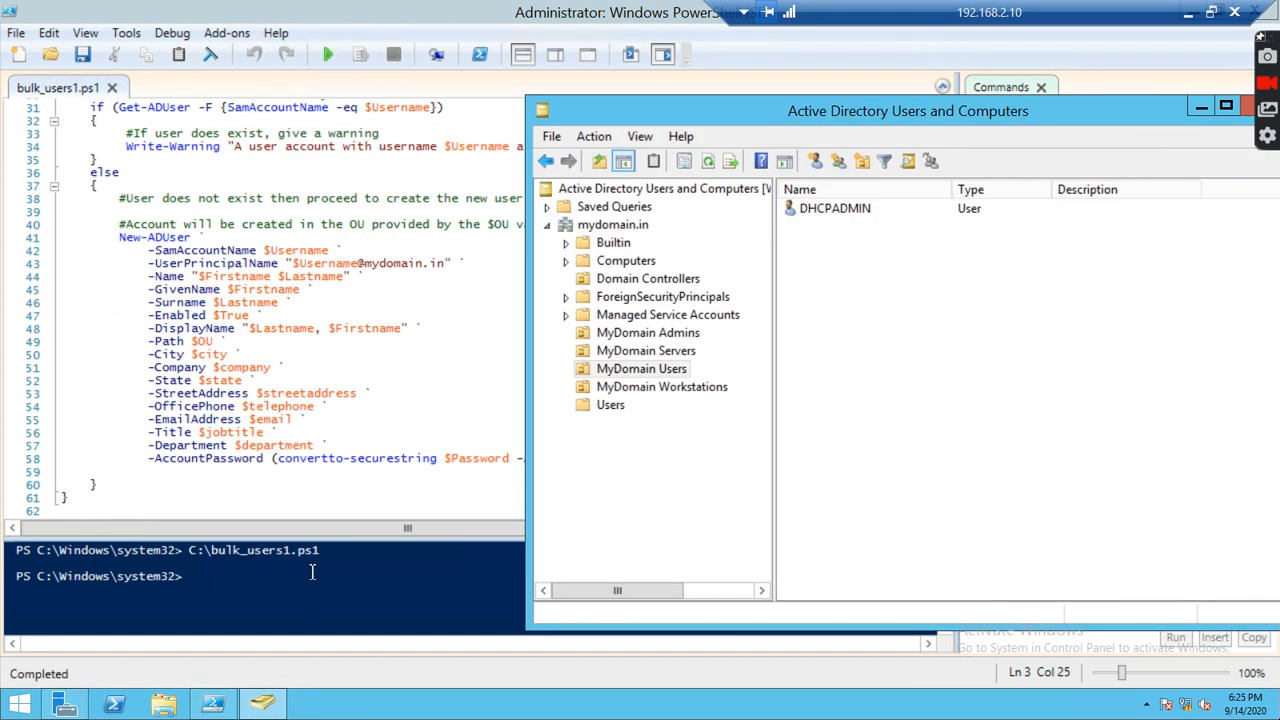
mouse_move(795, 307)
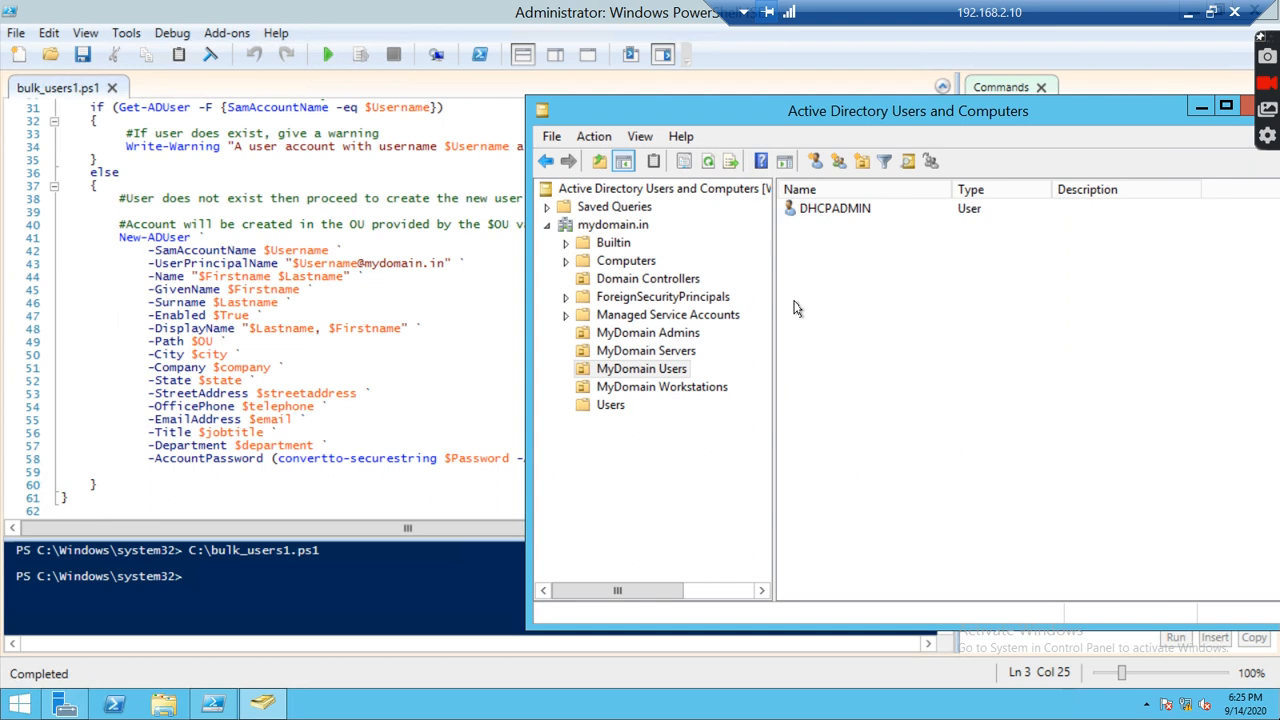
mouse_move(927, 319)
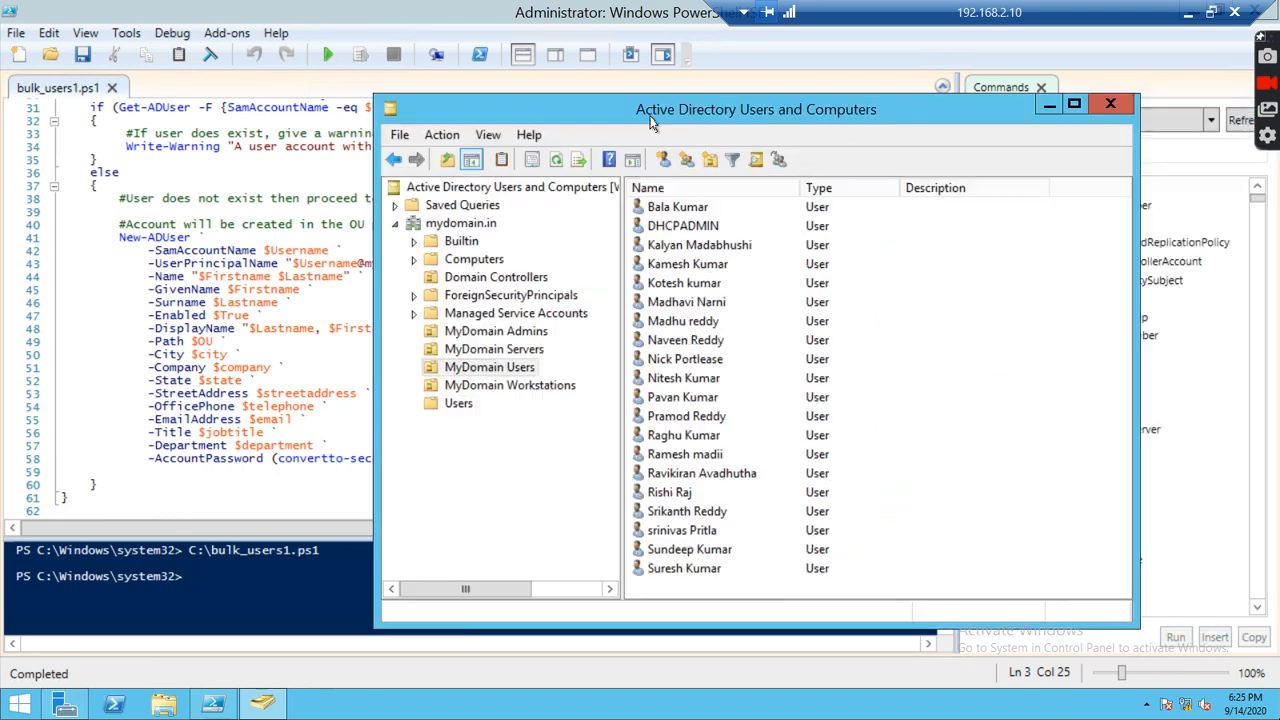
left_click(623, 283)
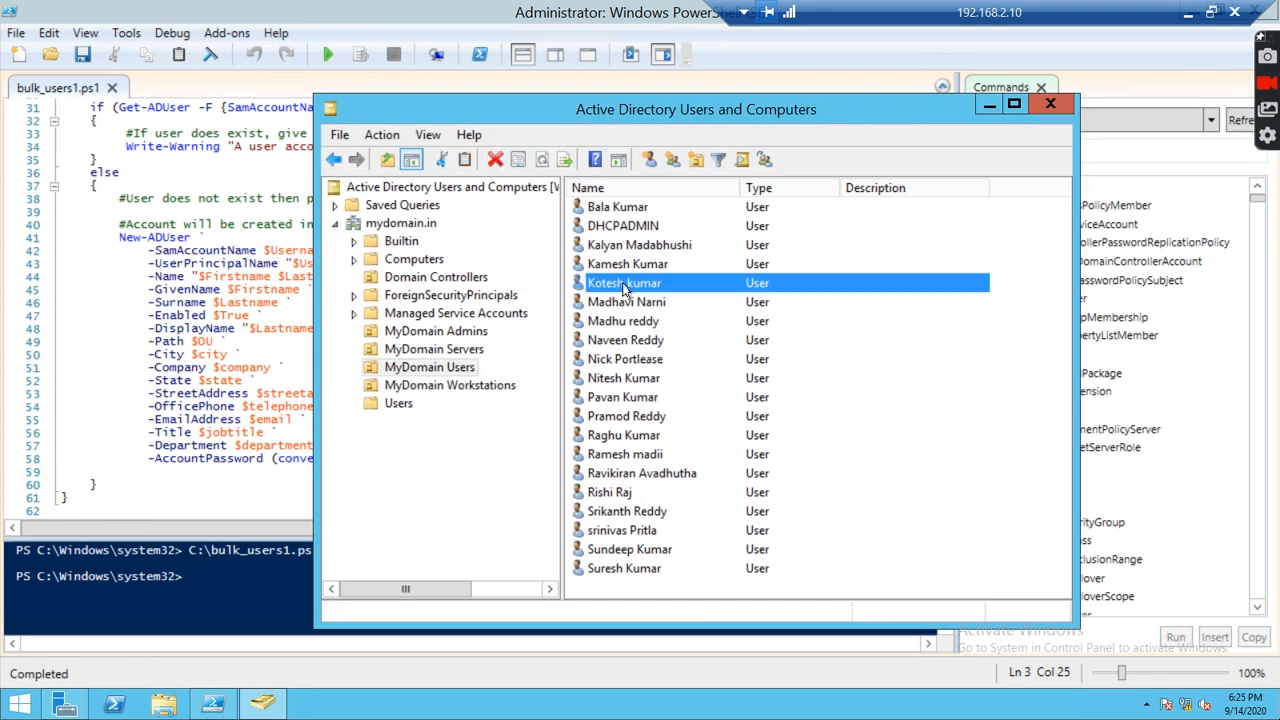
double_click(624, 283)
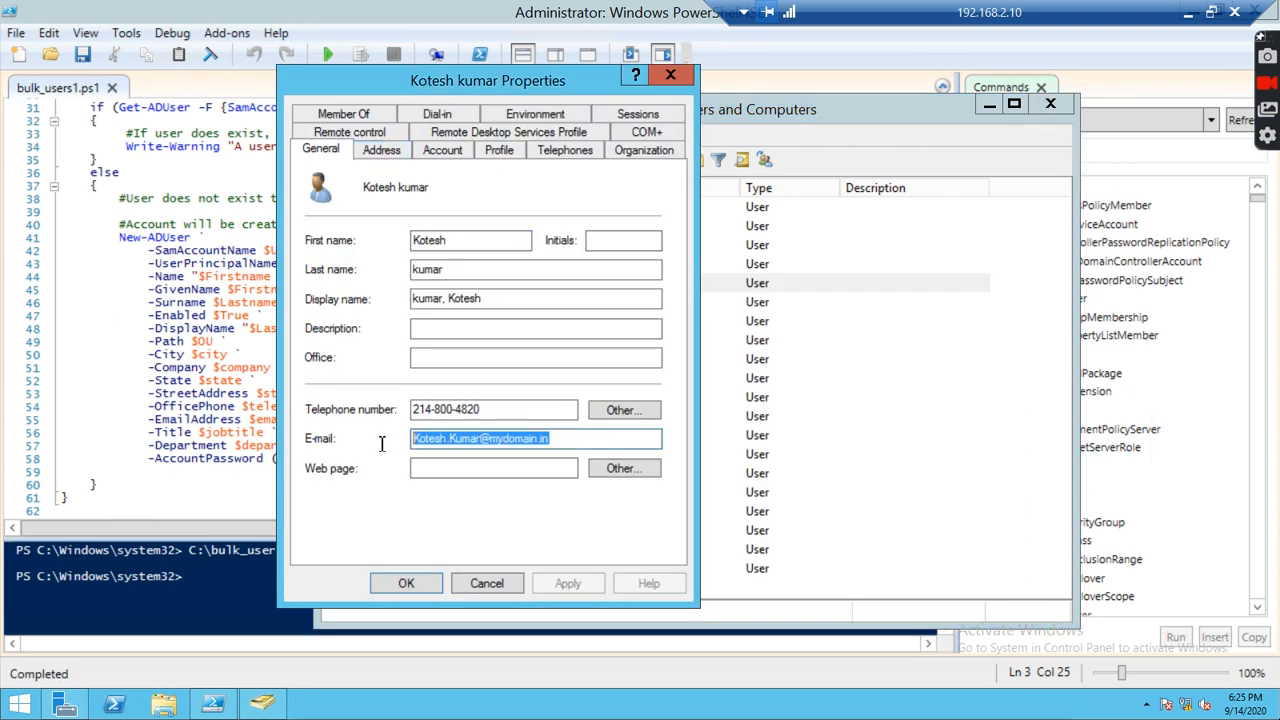
left_click(493, 409)
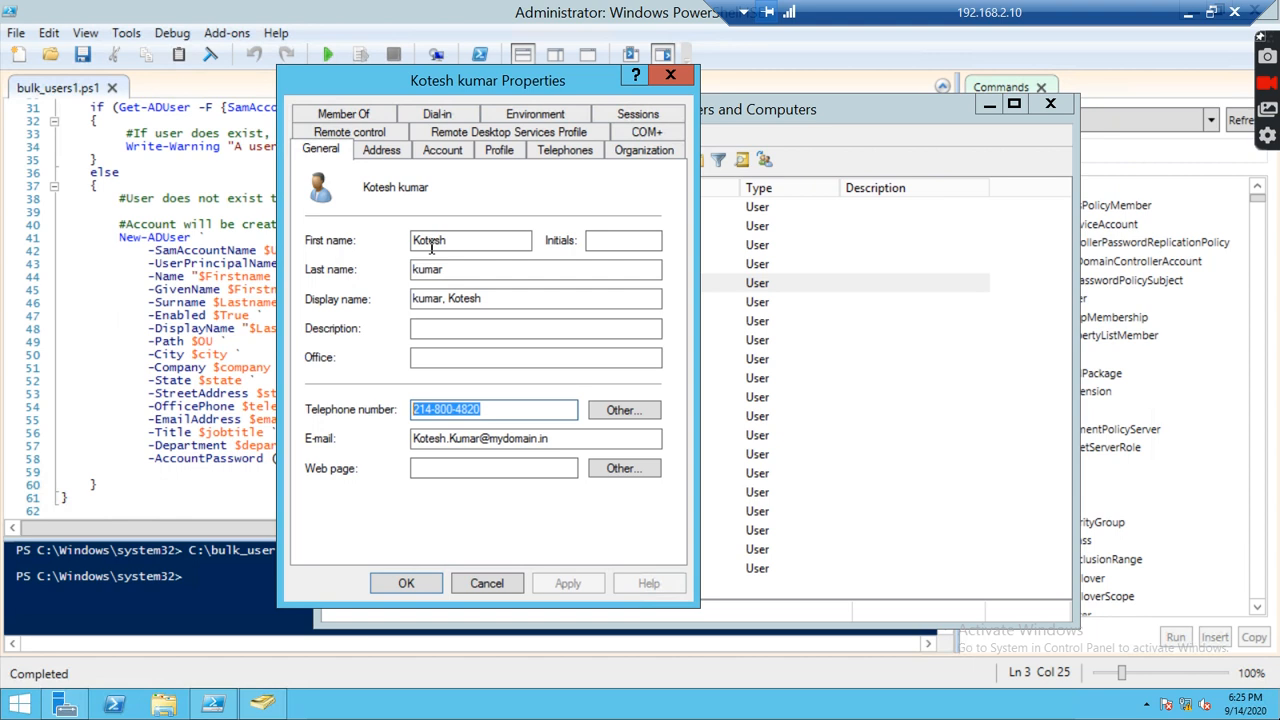
left_click(535, 269)
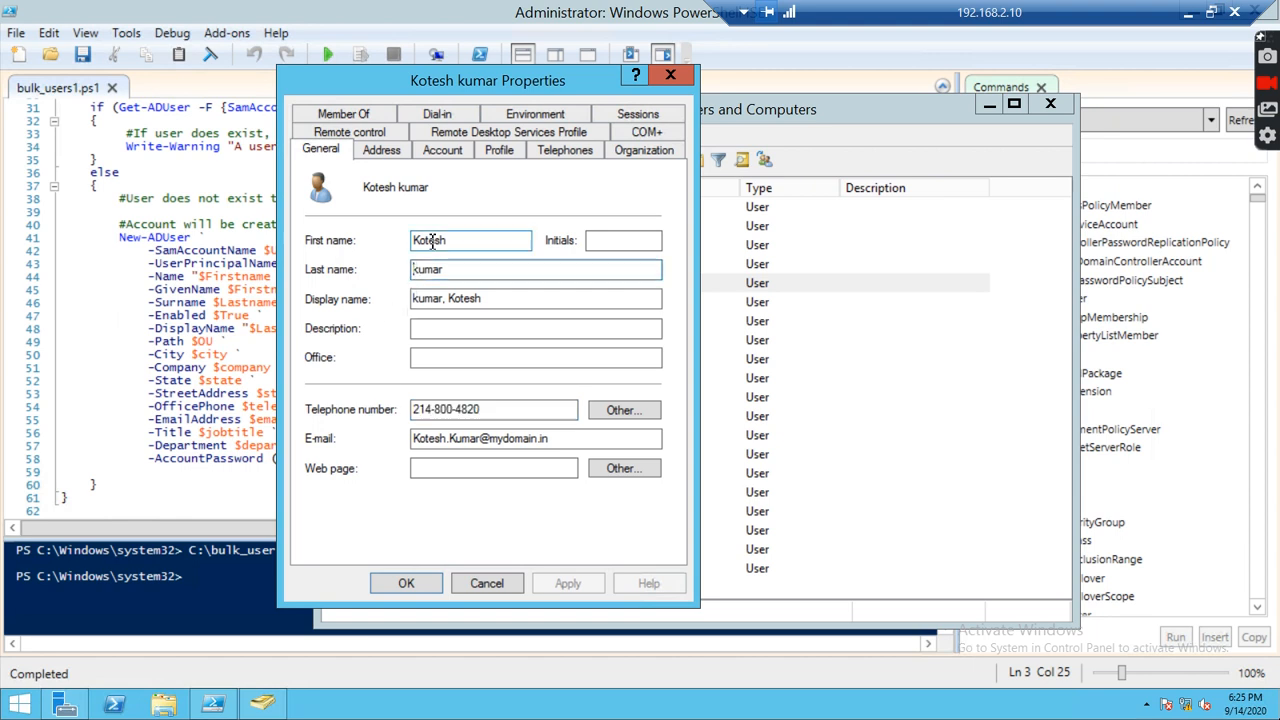
left_click(381, 150)
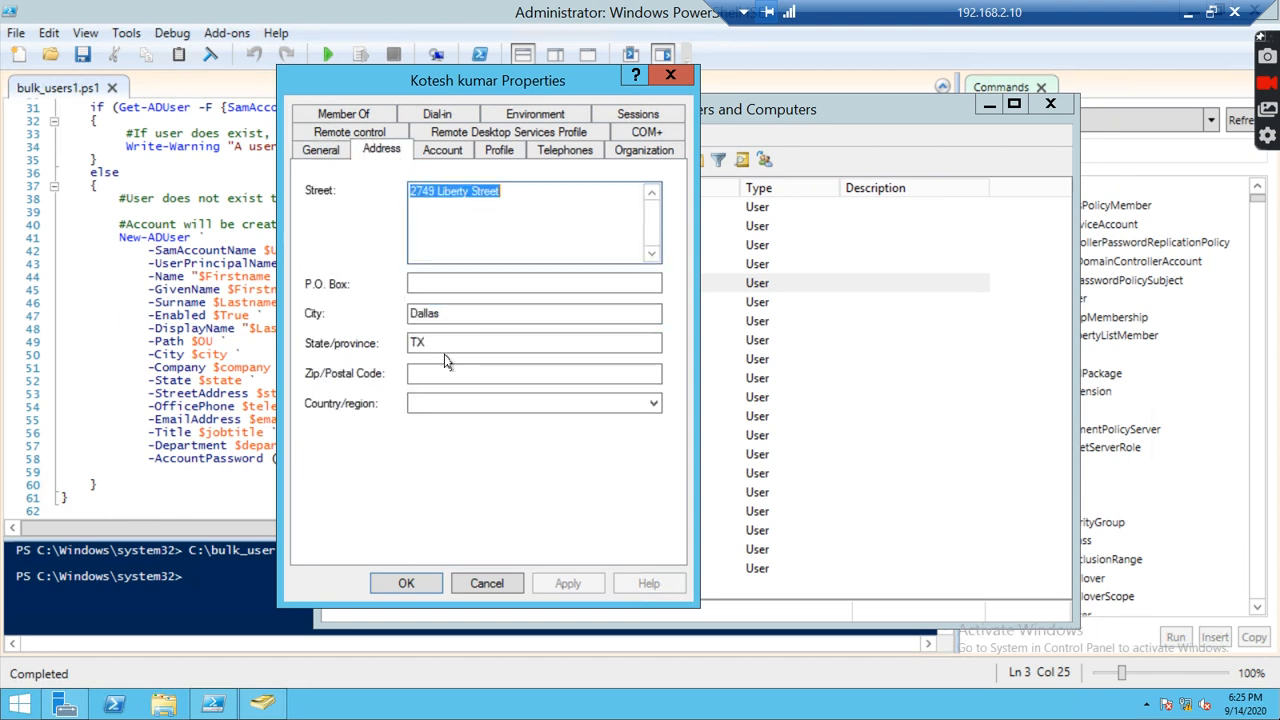
left_click(442, 150)
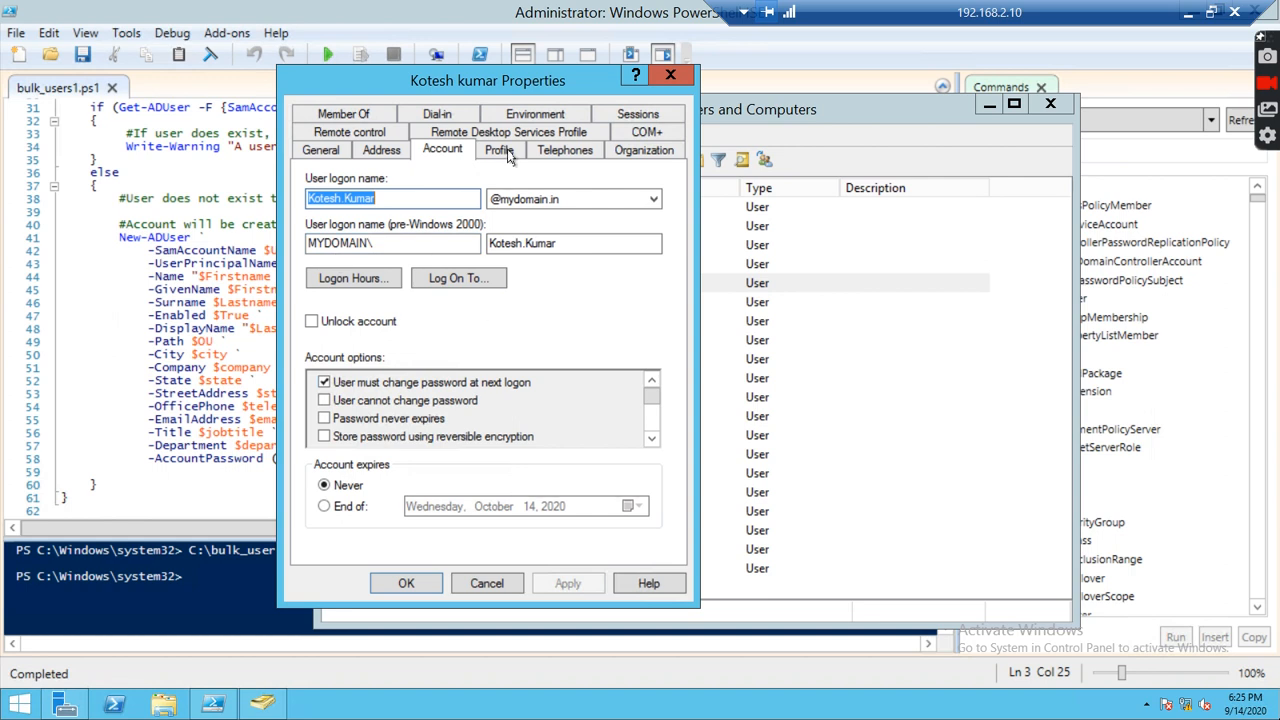
left_click(564, 150)
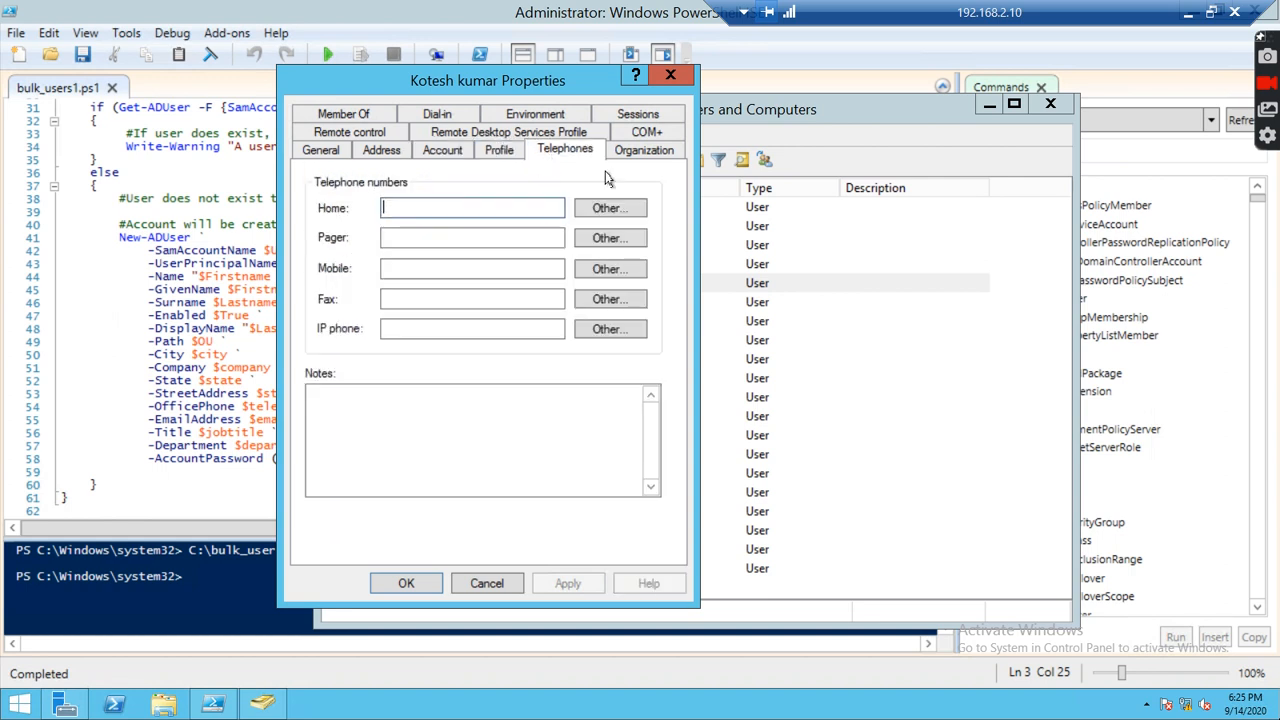
left_click(644, 150)
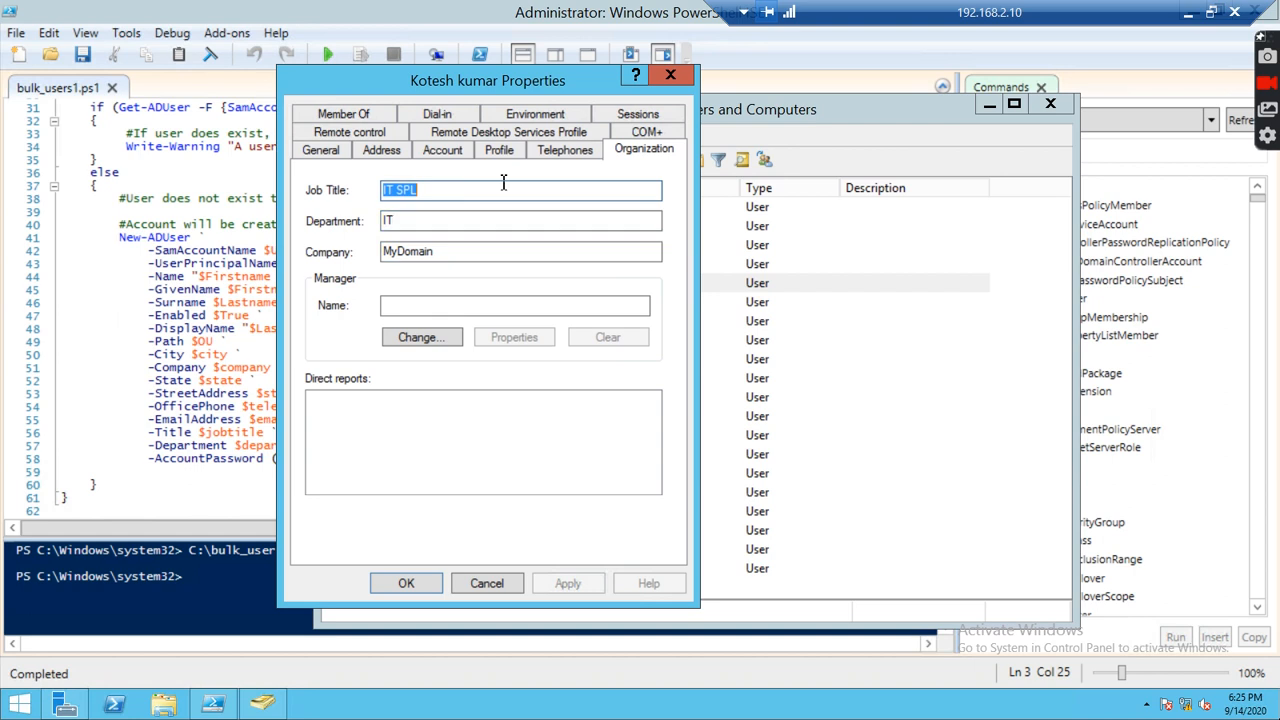
left_click(564, 150)
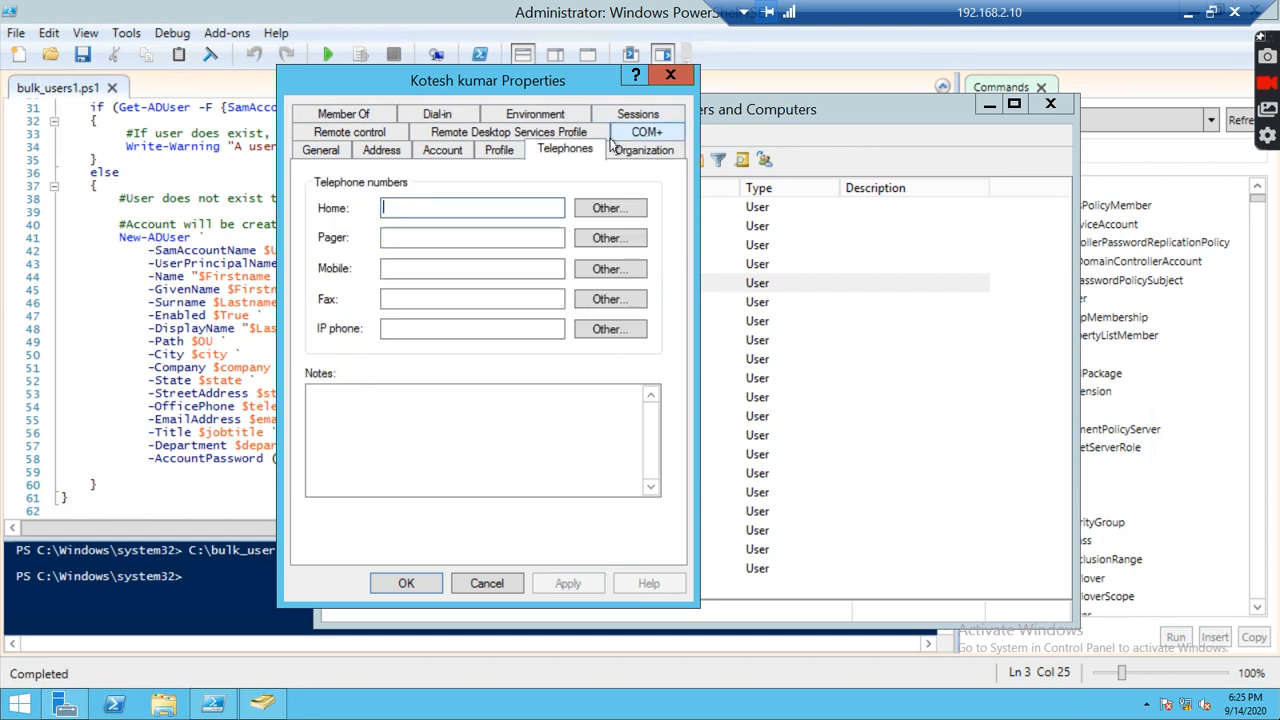
left_click(646, 133)
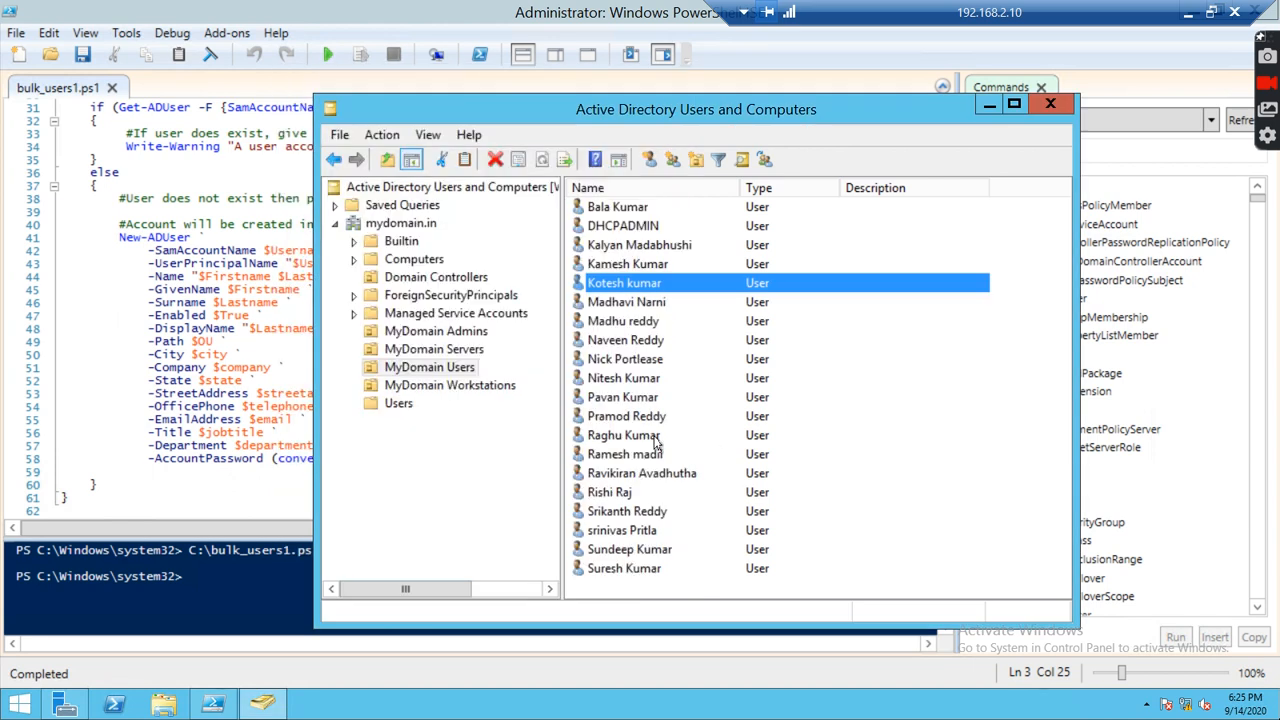
double_click(624, 435)
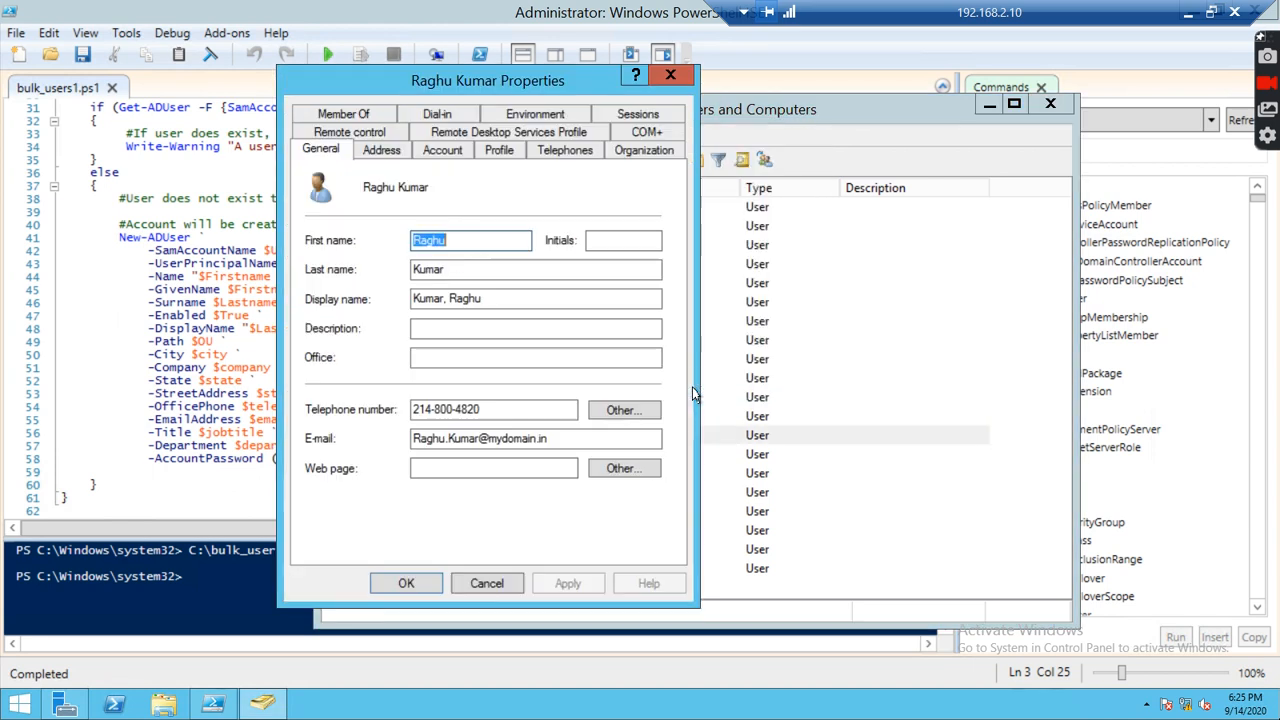
left_click(381, 150)
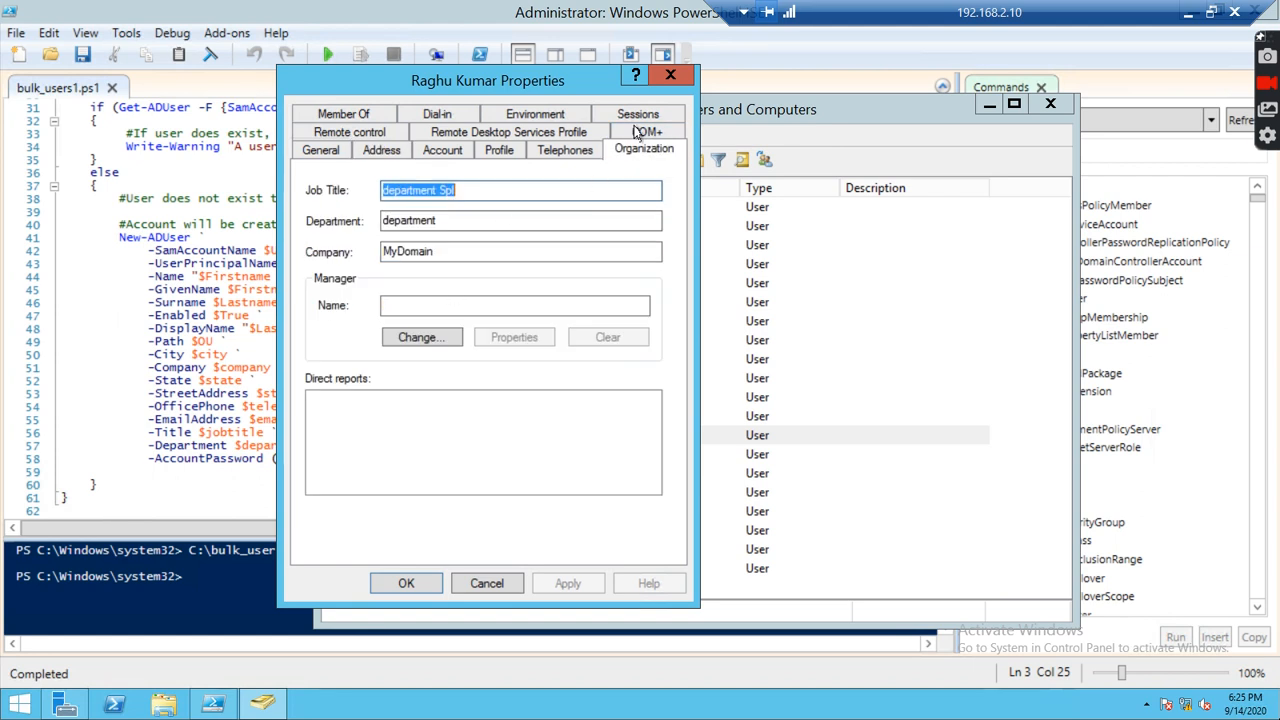
left_click(534, 149)
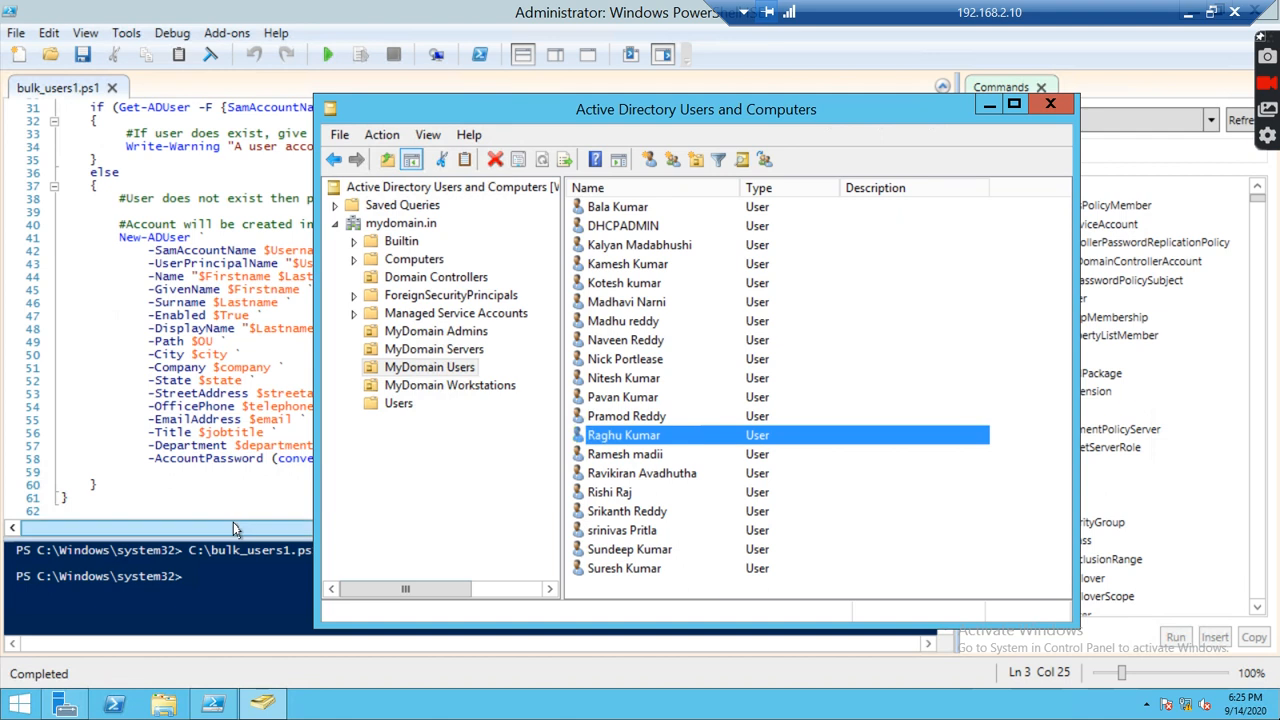
left_click(1050, 103)
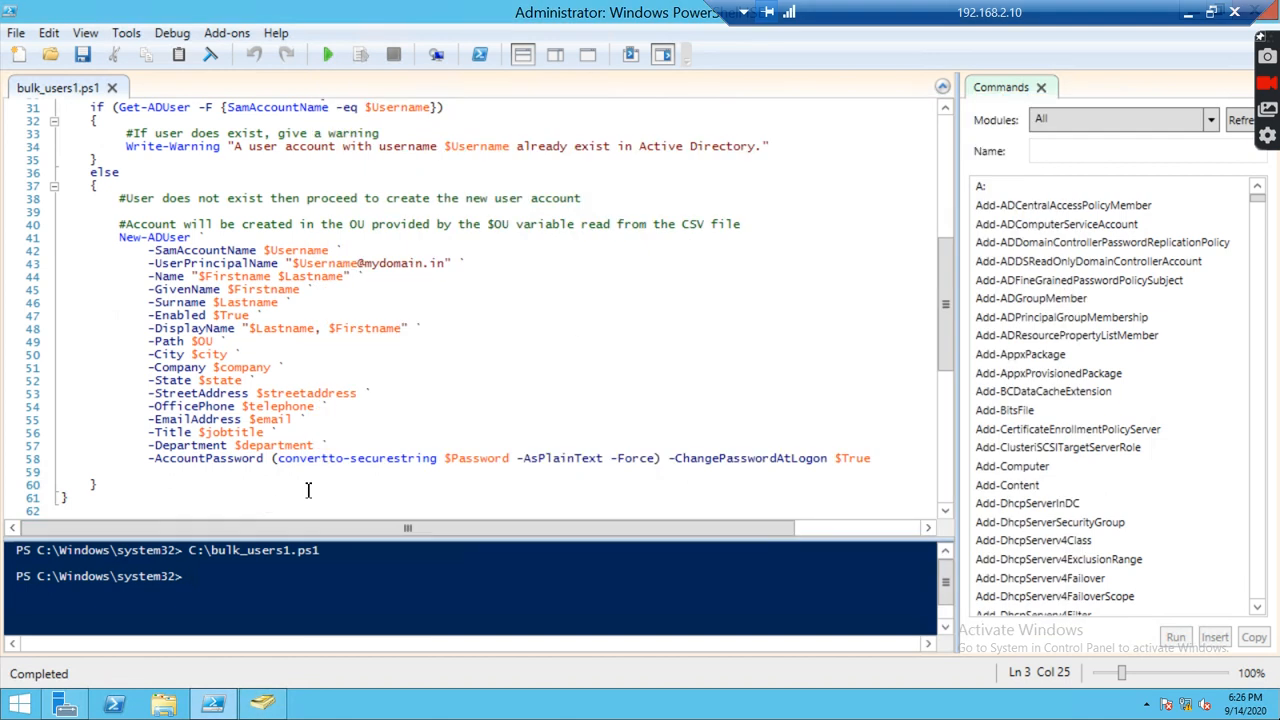
mouse_move(351, 477)
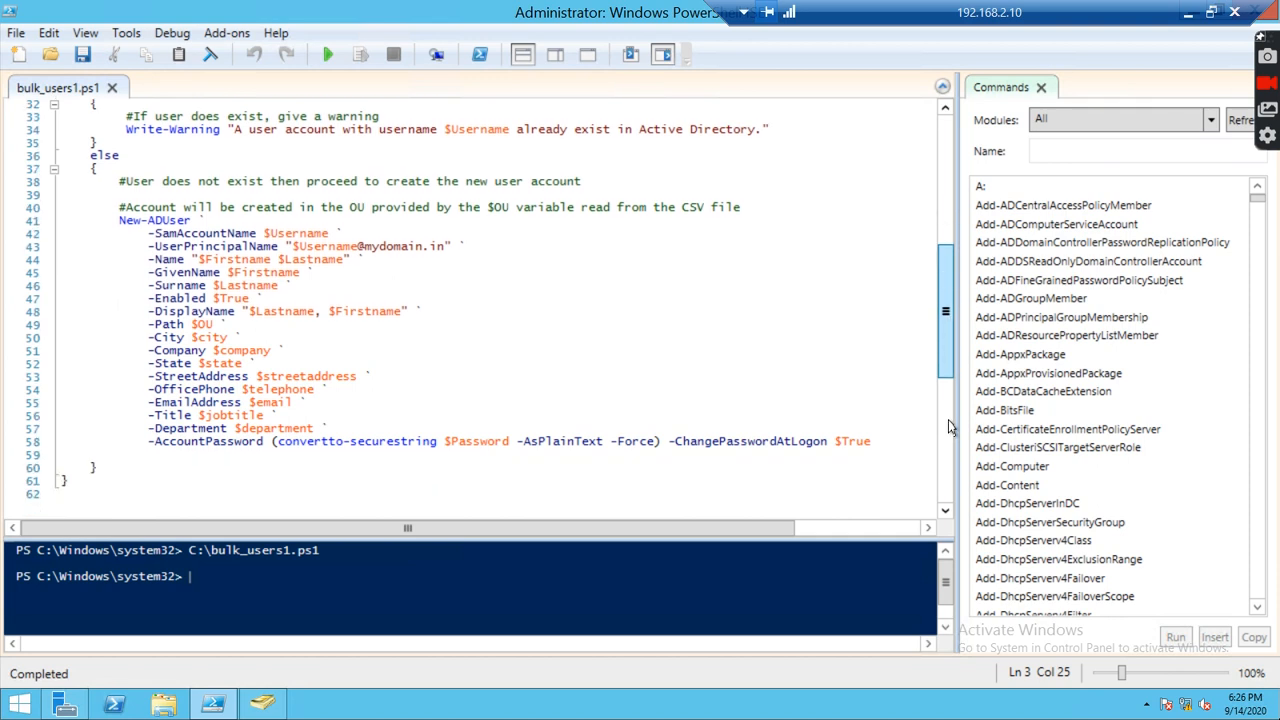
scroll("up", 3)
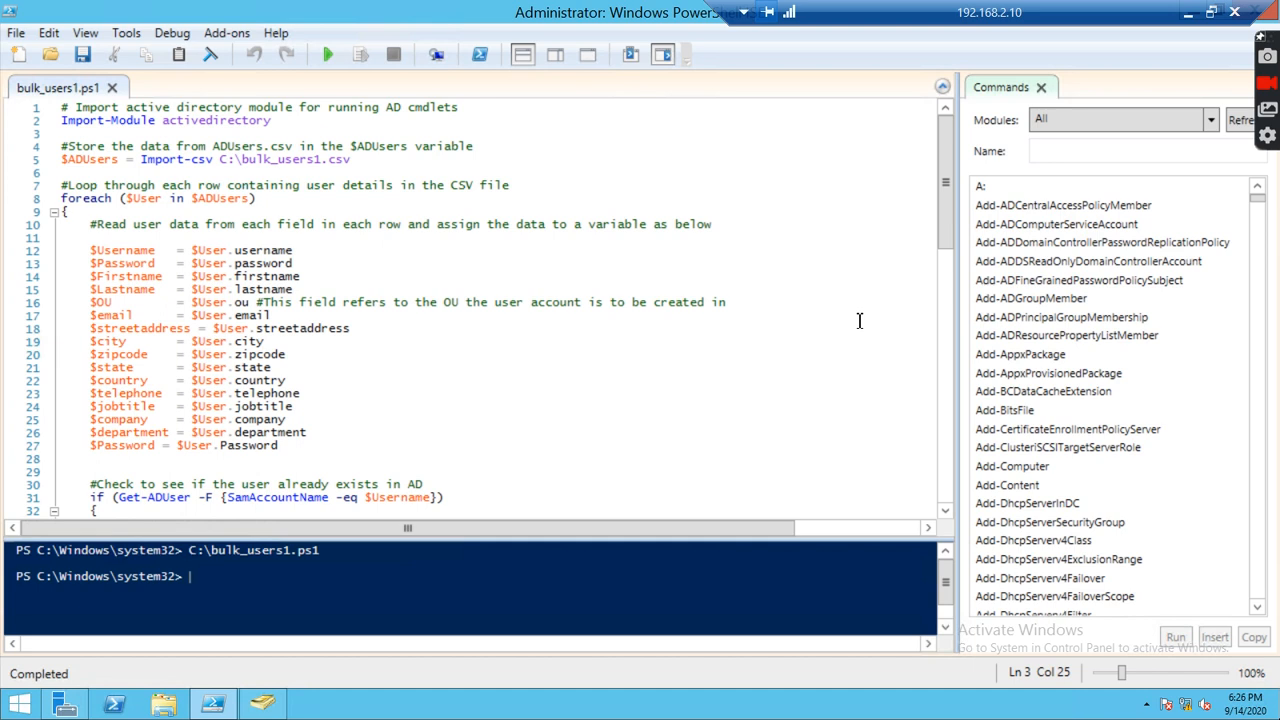
mouse_move(1210, 98)
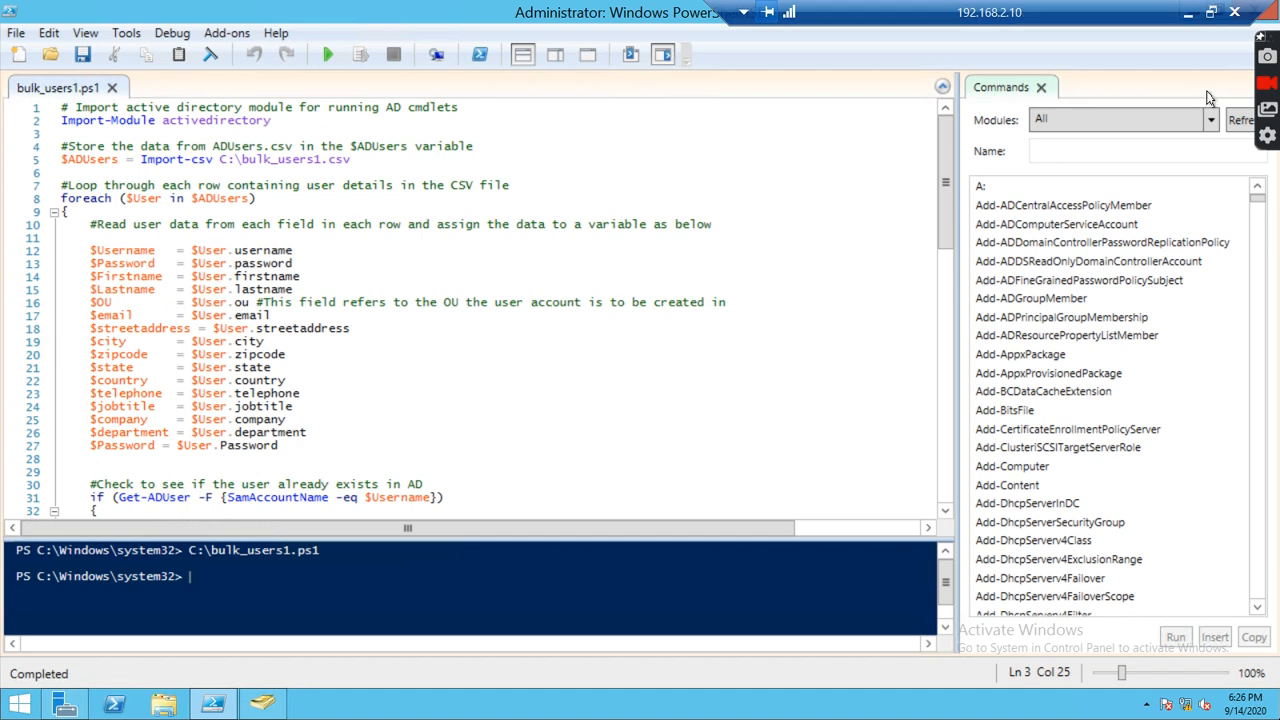